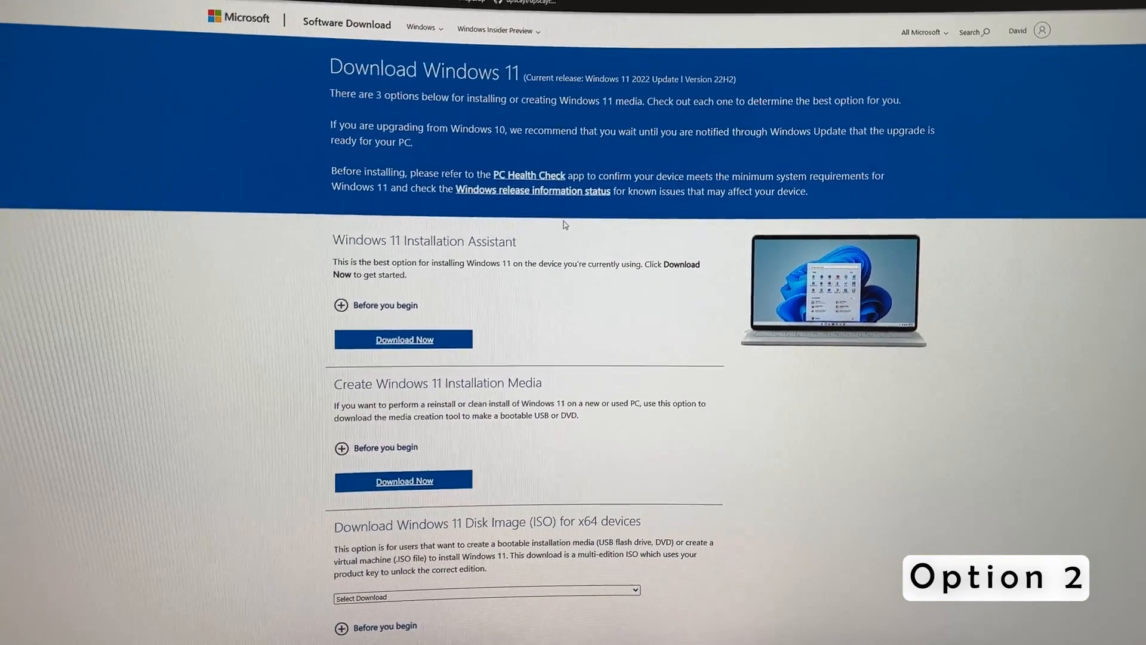
# - Scroll through the Windows 11 download options on the Microsoft Software Download page
pyautogui.scroll(-3)
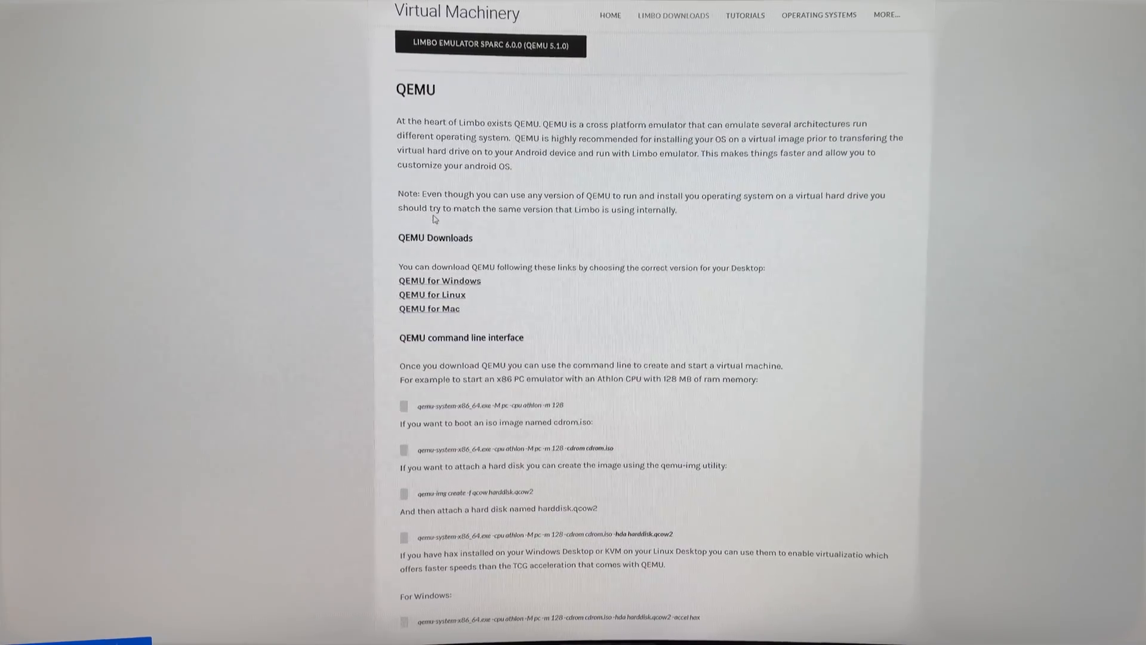
# - Scroll the QEMU for Windows page to the 64-bit binaries listing and the installed qemu folder
pyautogui.scroll(3)
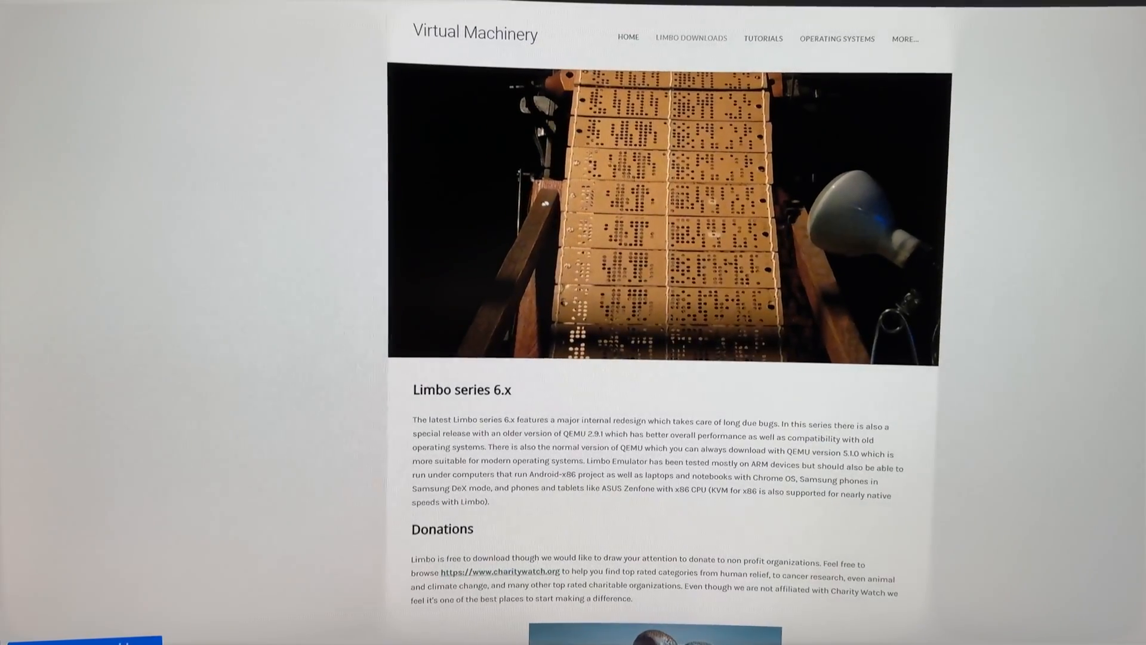
pyautogui.scroll(-3)
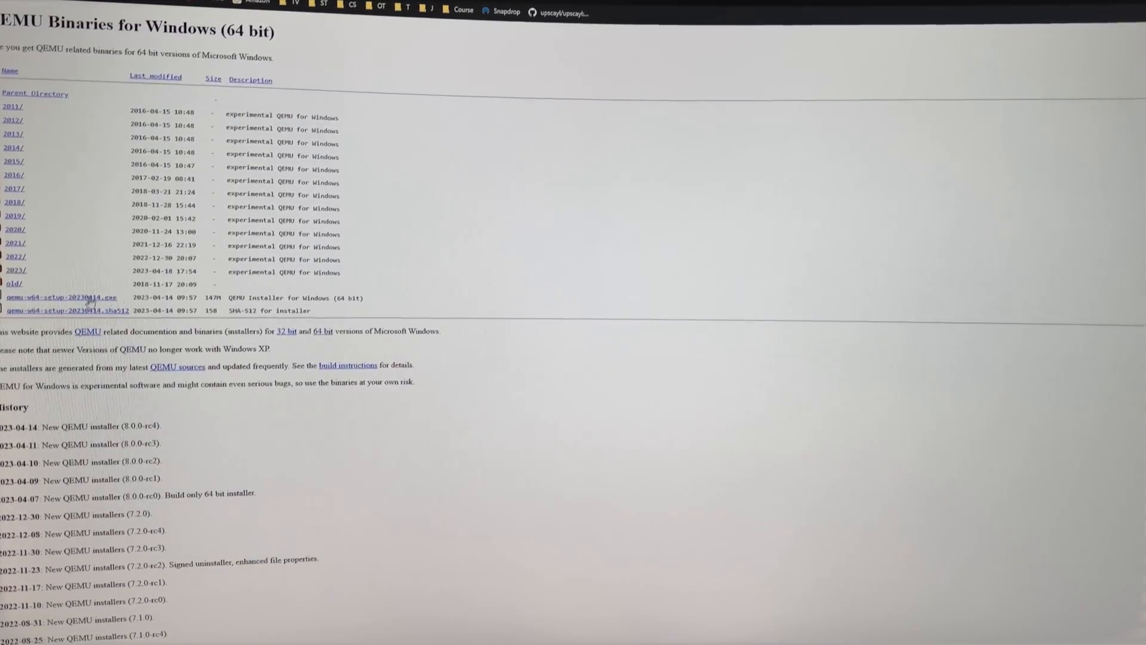
pyautogui.scroll(-3)
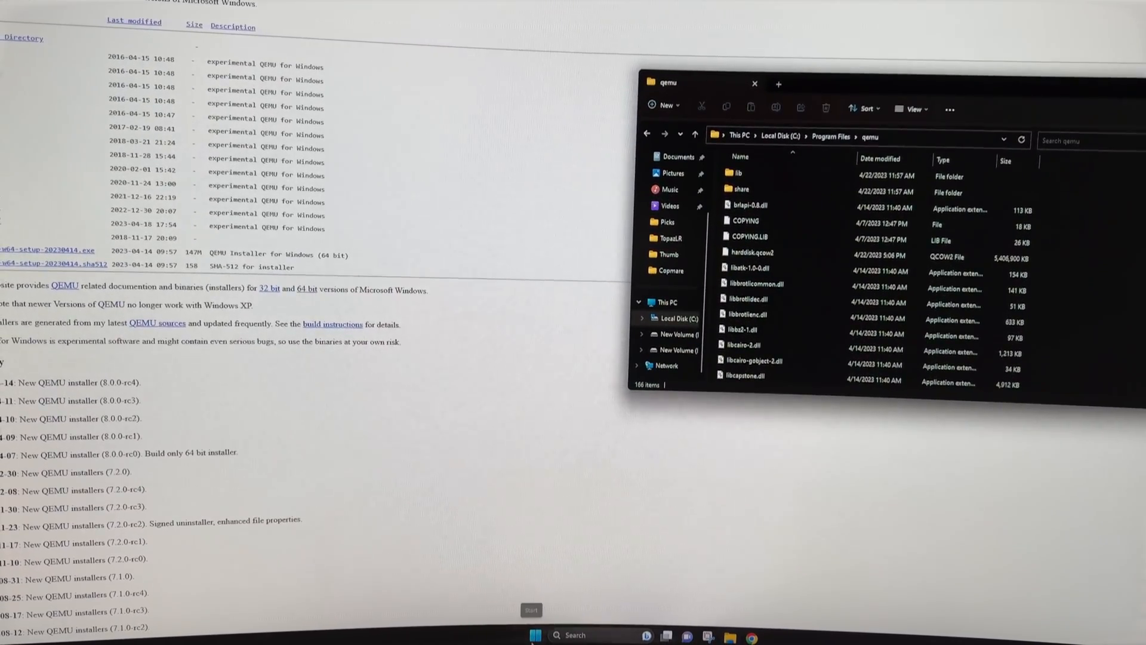
# - Search Start for Command Prompt and run it as administrator
pyautogui.click(534, 637)
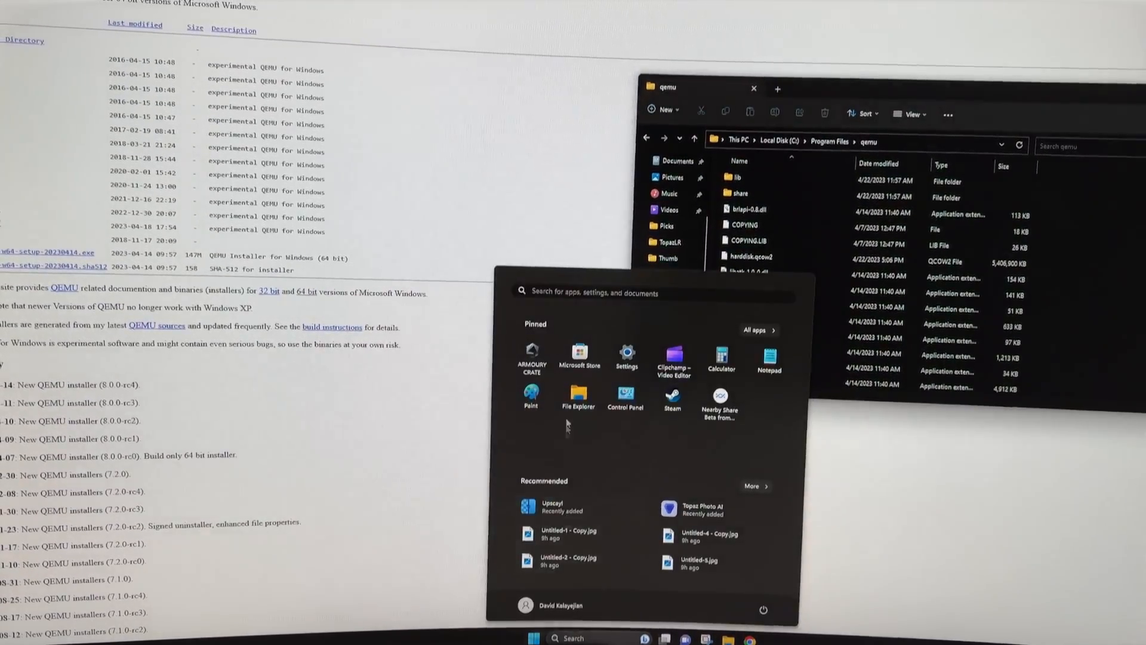
pyautogui.write('calculator')
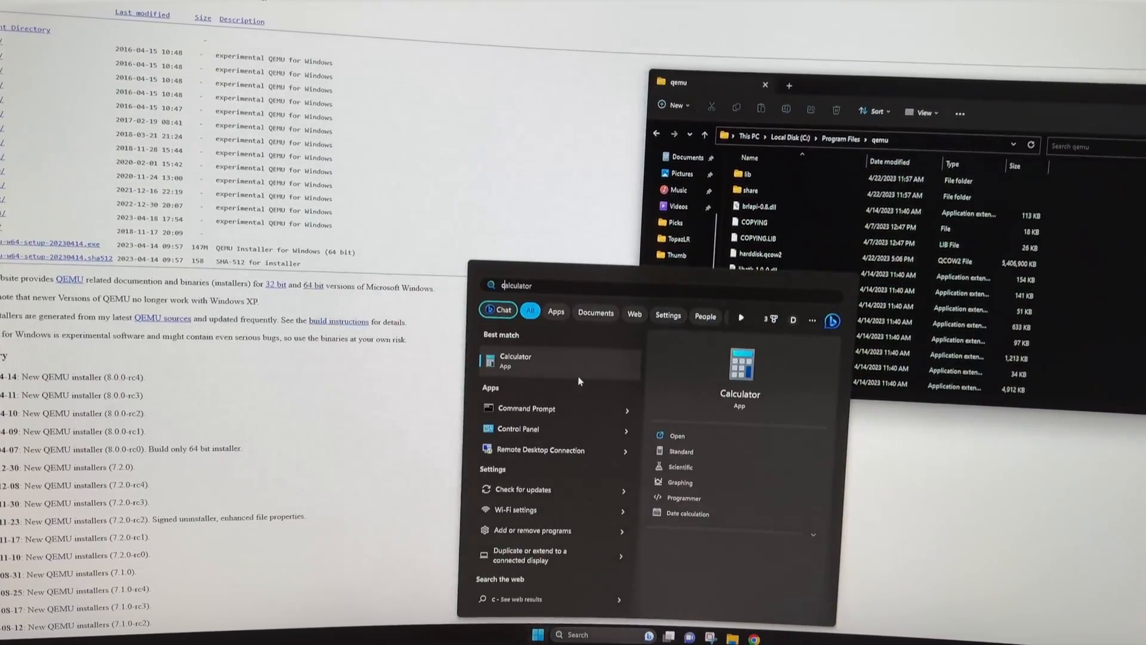
pyautogui.write('command Prompt')
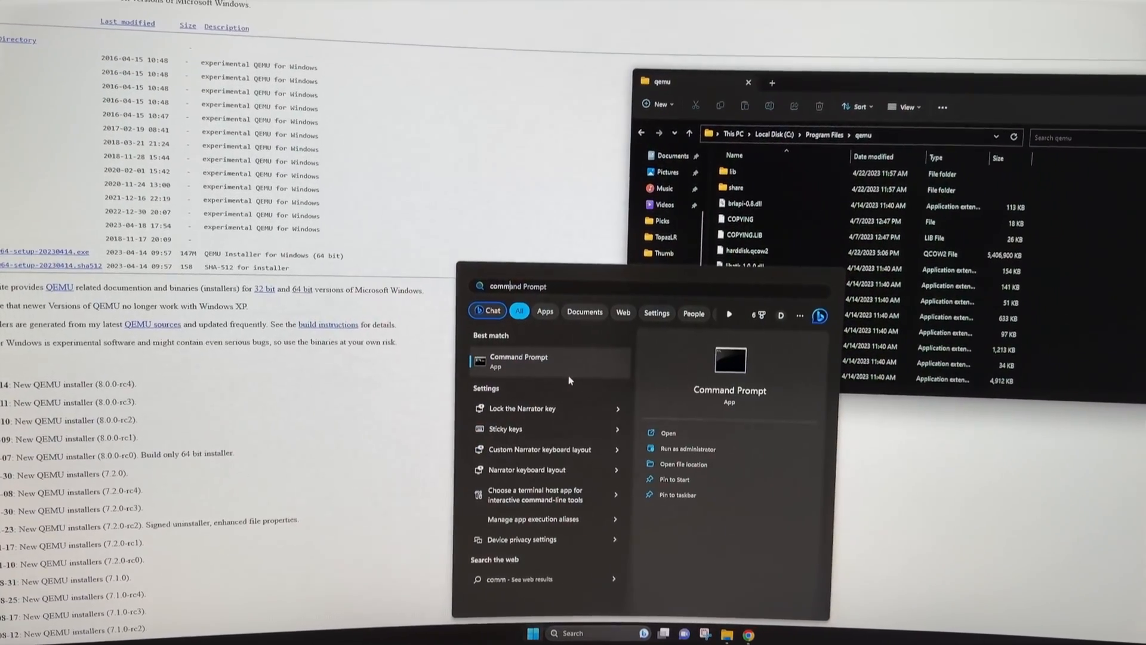
pyautogui.rightClick(520, 358)
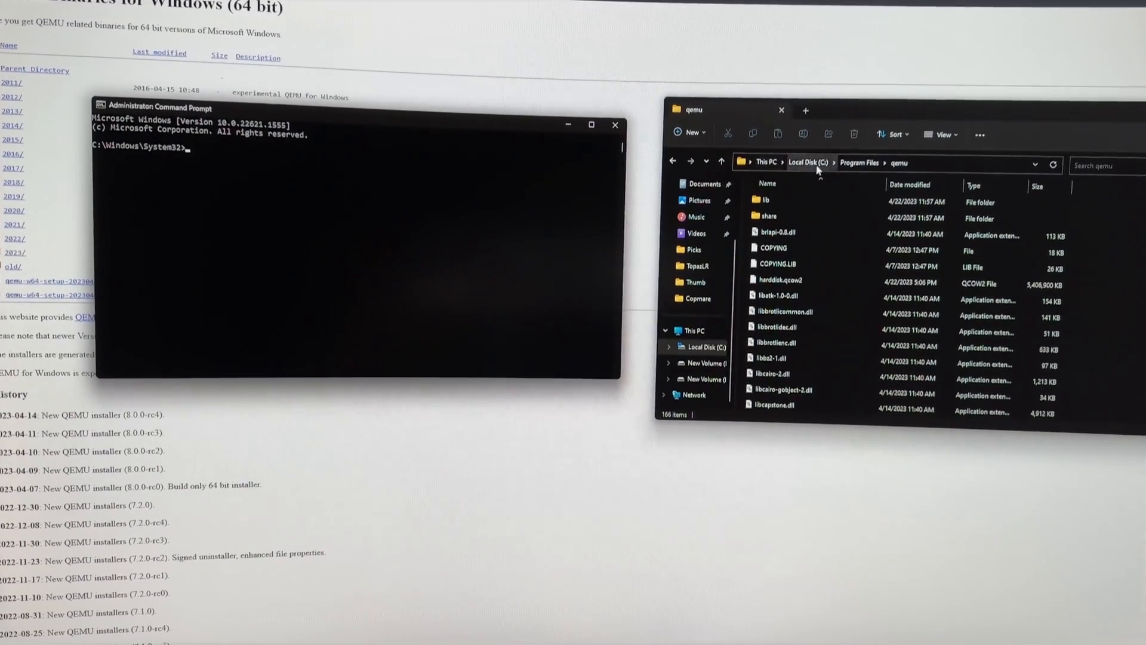
pyautogui.rightClick(840, 162)
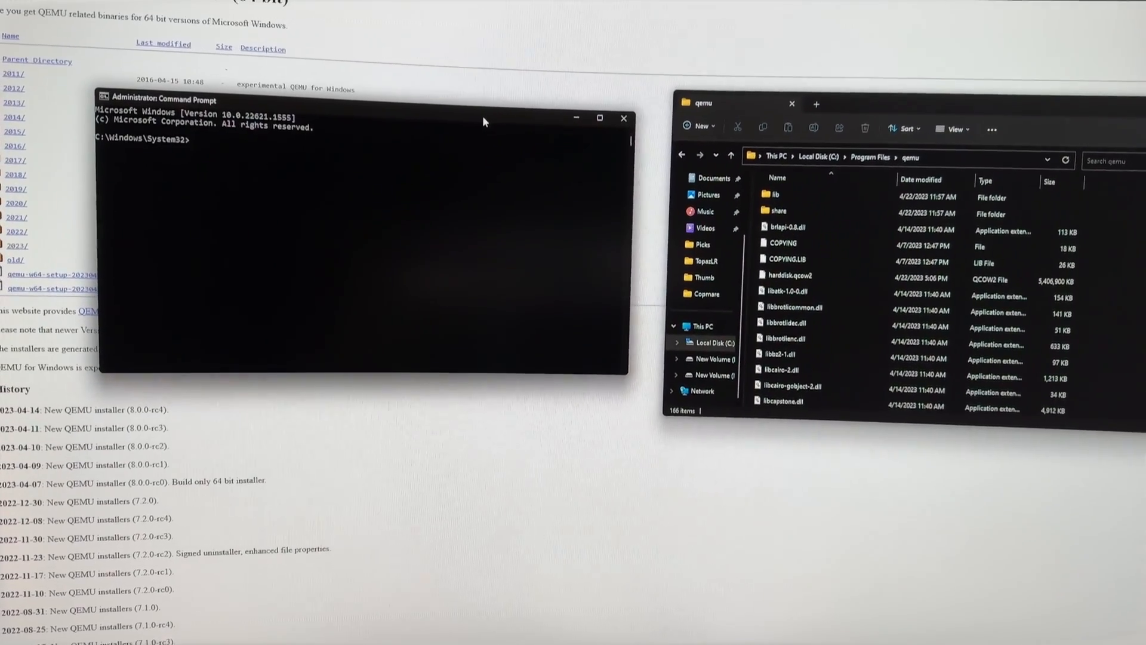
# - Change directory to C:\Program Files\qemu in the administrator prompt
pyautogui.write('cd')
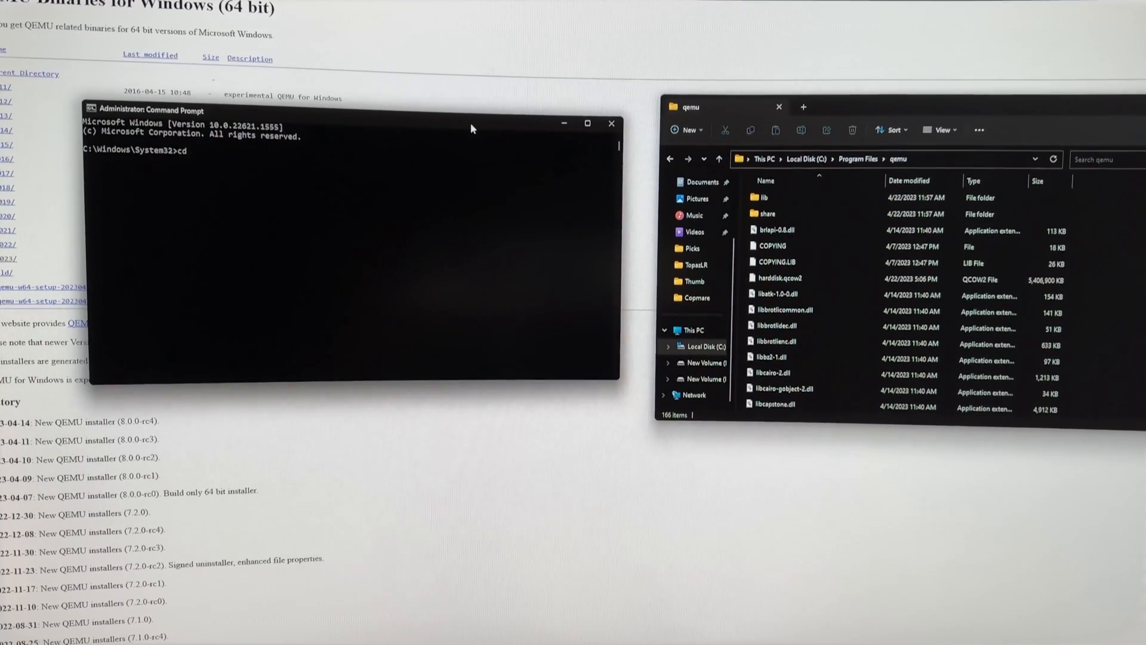
pyautogui.write('C:\\Program Files\\qemu')
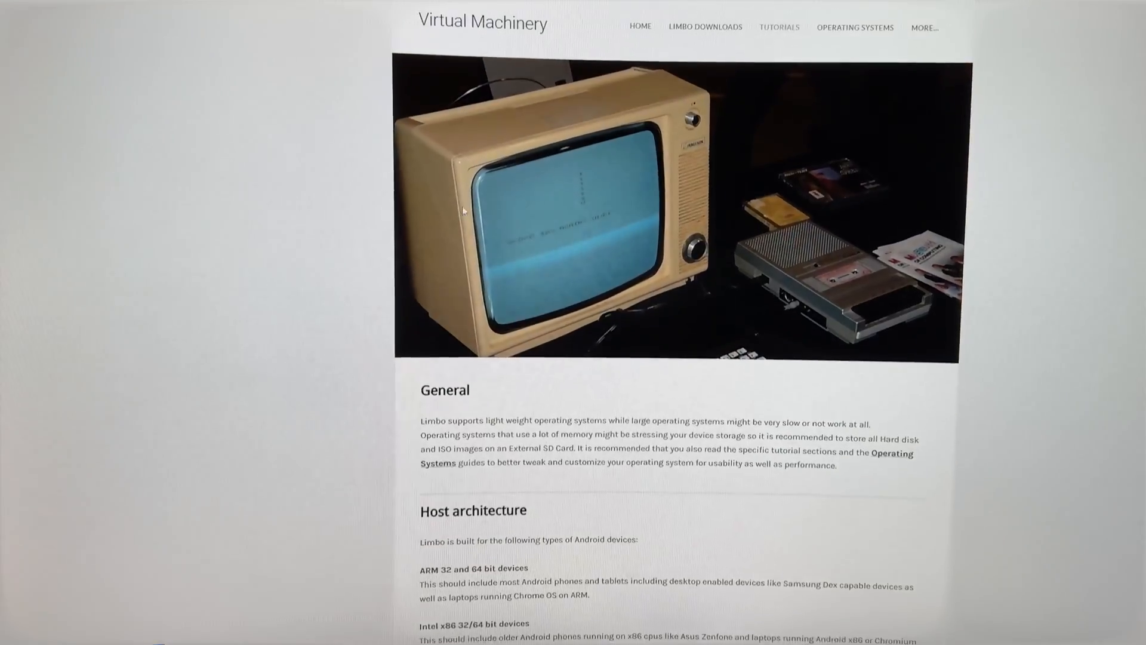
# - Centre the Command Prompt and enter qemu-img create -f qcow2 harddisk.qcow2 25G
pyautogui.scroll(-3)
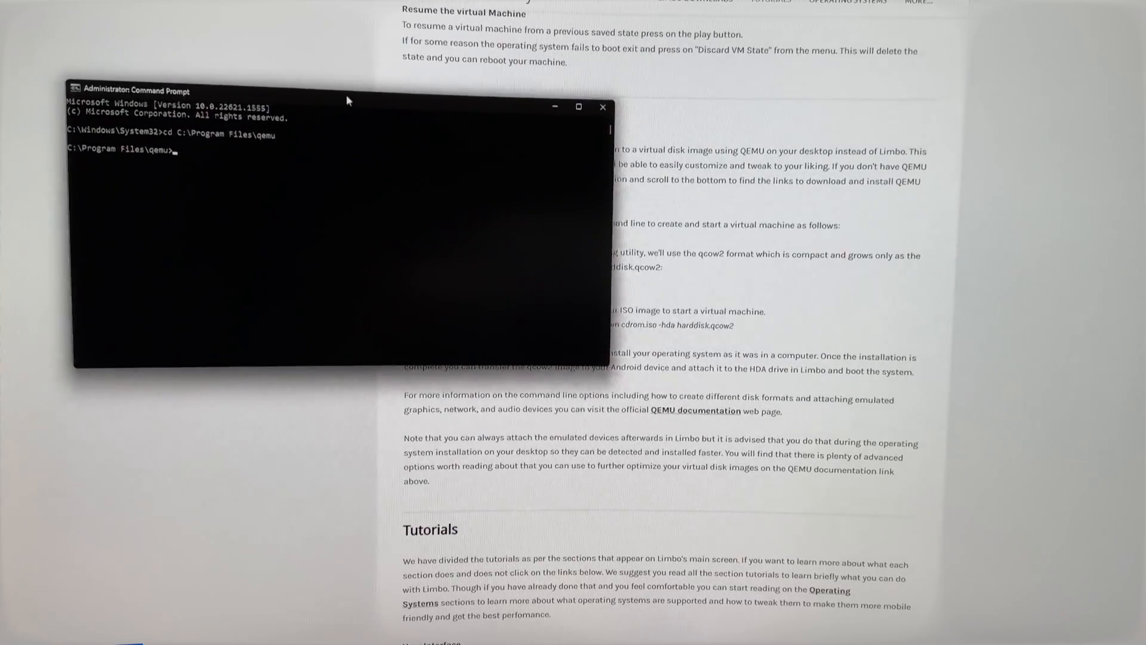
pyautogui.moveTo(347, 101); pyautogui.dragTo(480, 152)
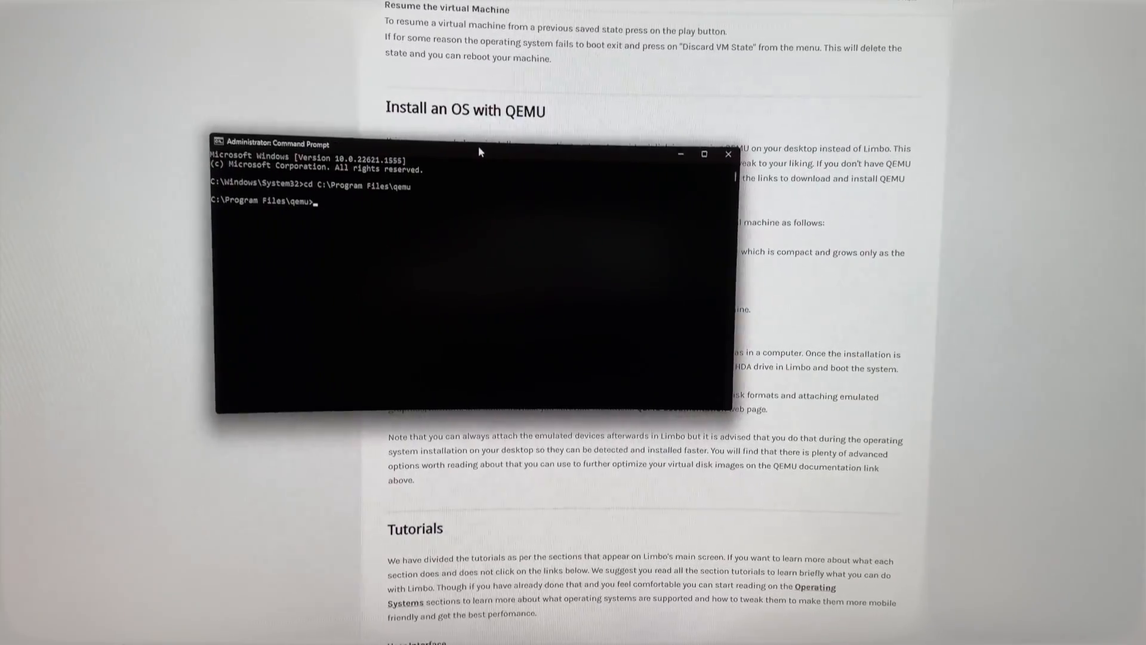
pyautogui.write('q emu-img create -f qcow harddisk.qcow2')
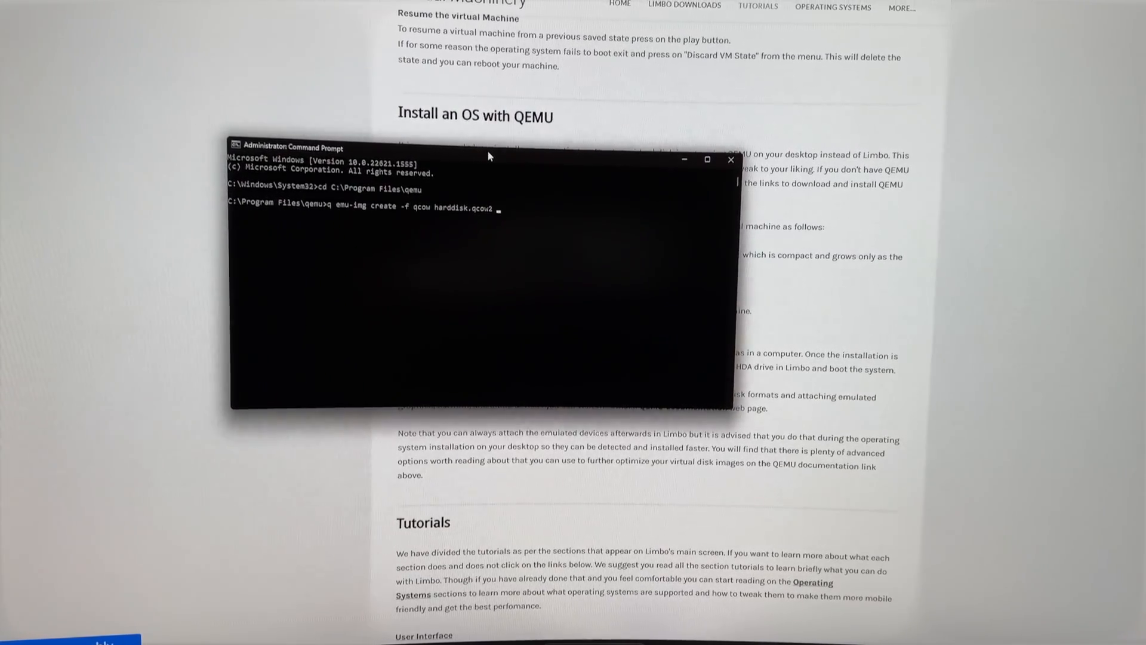
pyautogui.write('25')
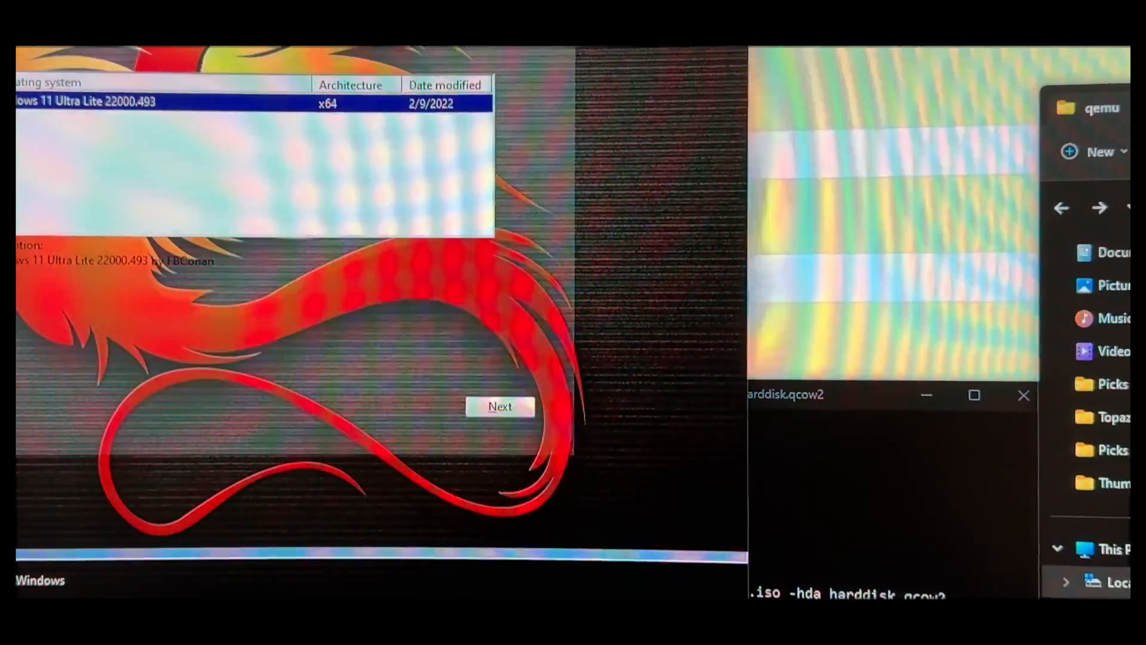
# - Continue Windows setup with the Windows 11 Ultra Lite 22000.493 x64 edition selected
pyautogui.click(500, 406)
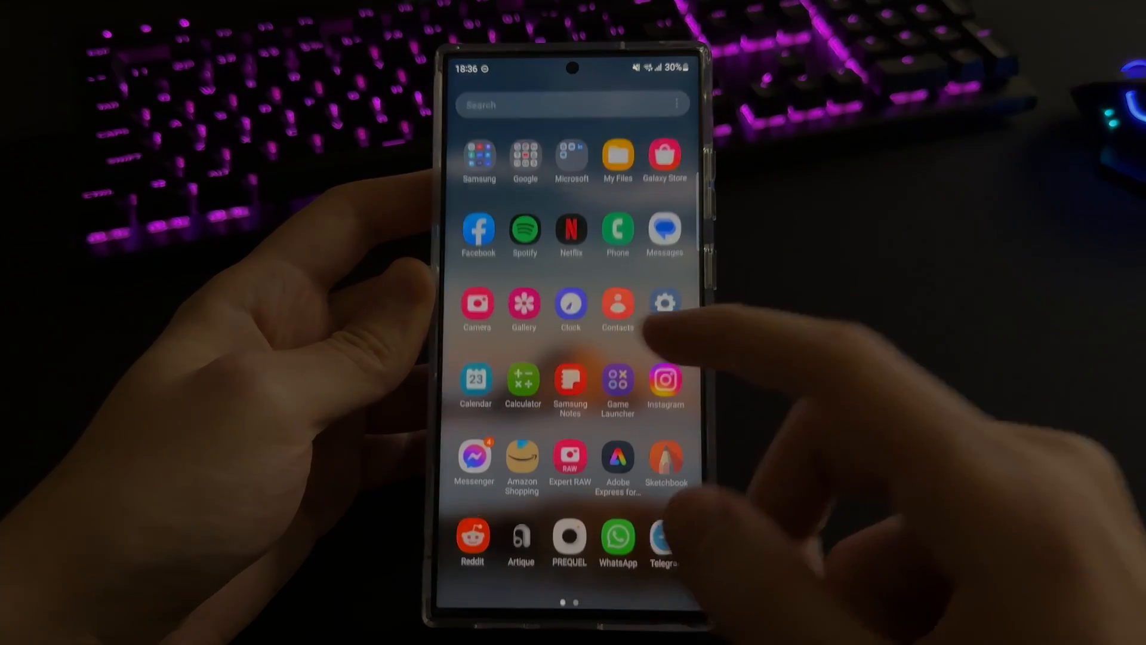
# - Browse My Files into internal storage and the HDD folder holding harddisk.qcow2
pyautogui.click(617, 155)
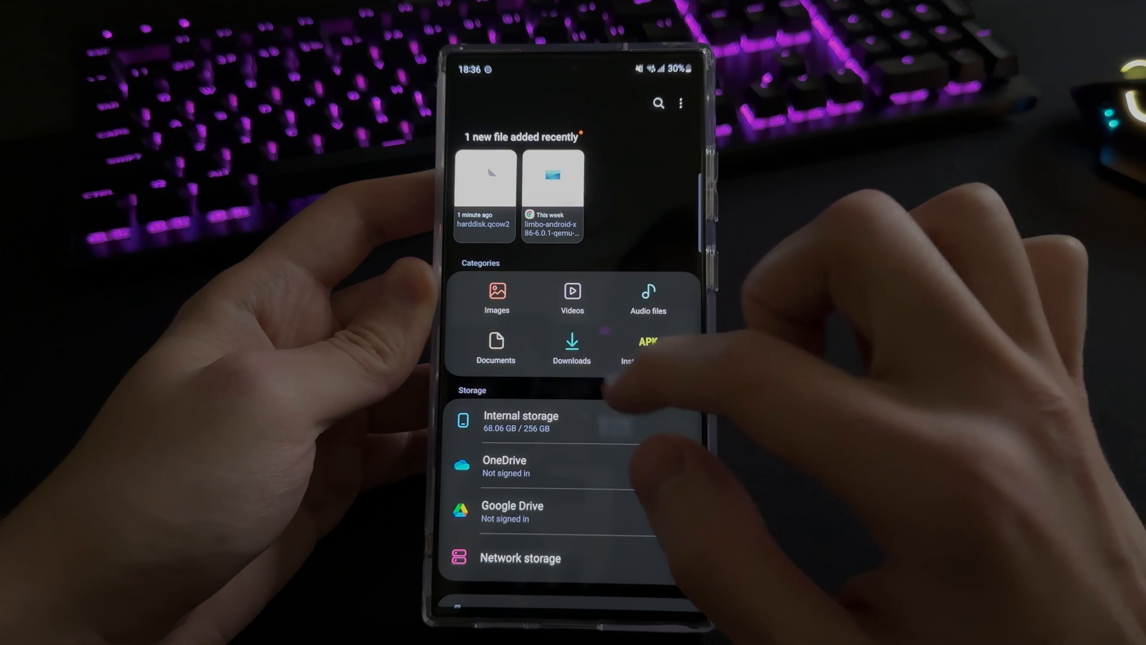
pyautogui.click(520, 421)
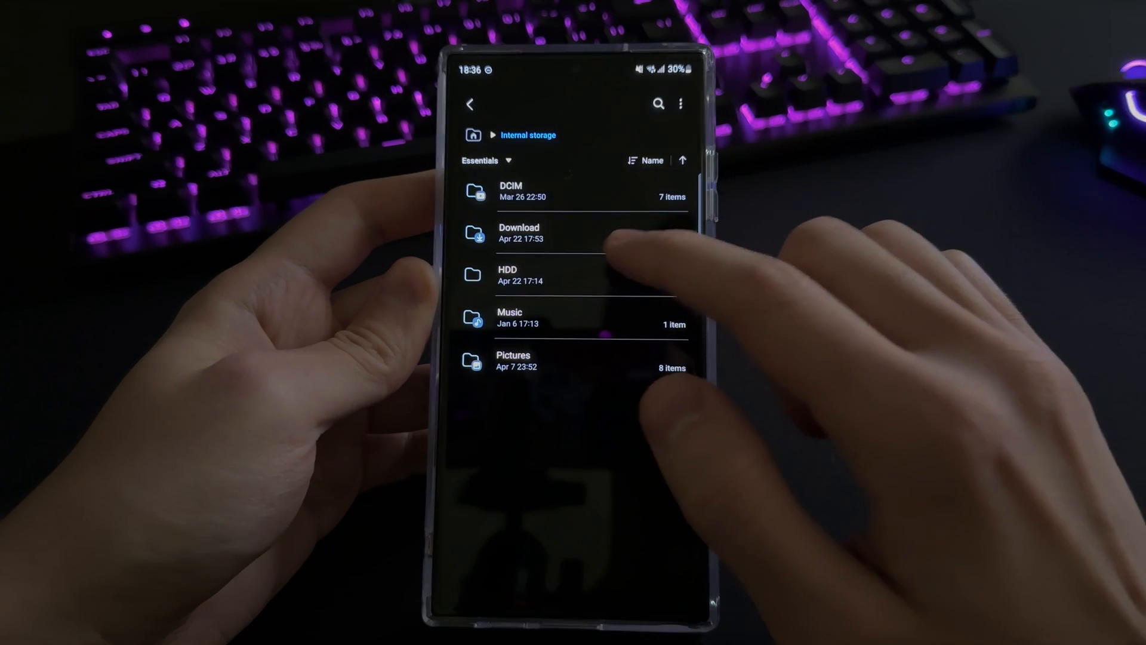
pyautogui.click(519, 233)
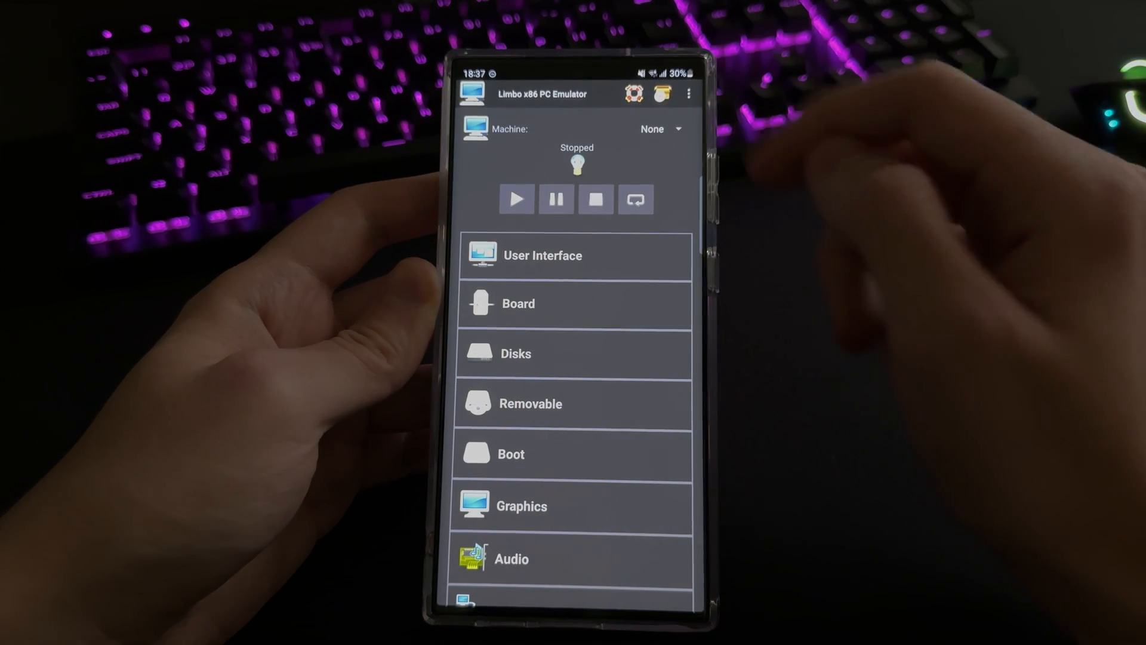
# - Load the saved Torture virtual machine from Limbo's machine list
pyautogui.click(657, 129)
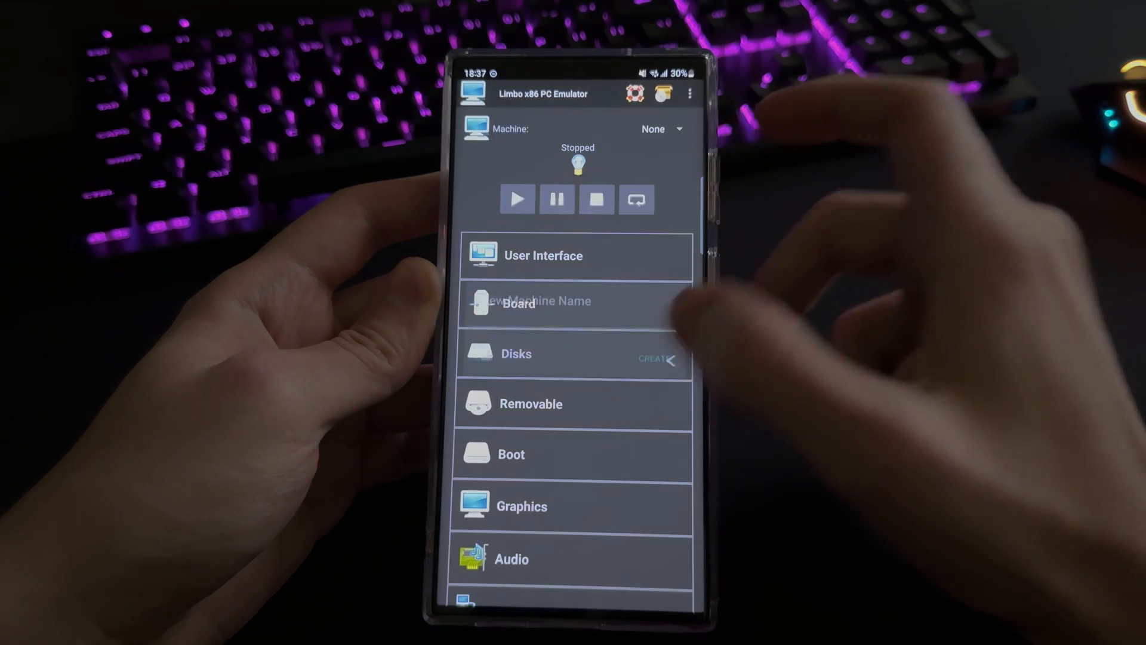
pyautogui.click(660, 129)
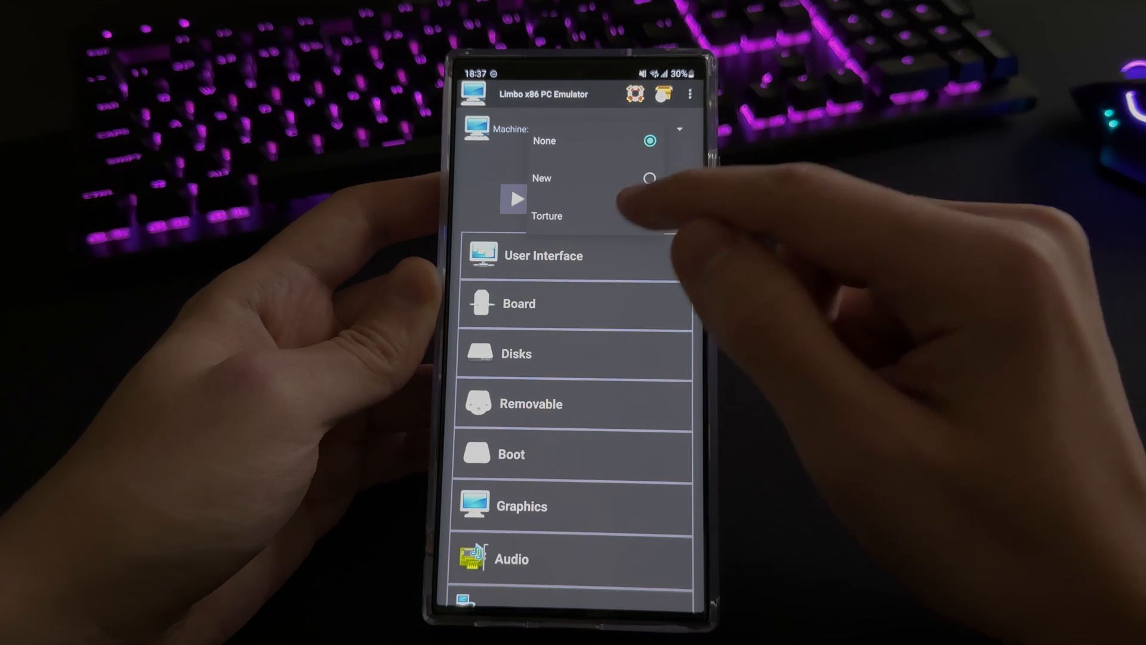
pyautogui.click(546, 216)
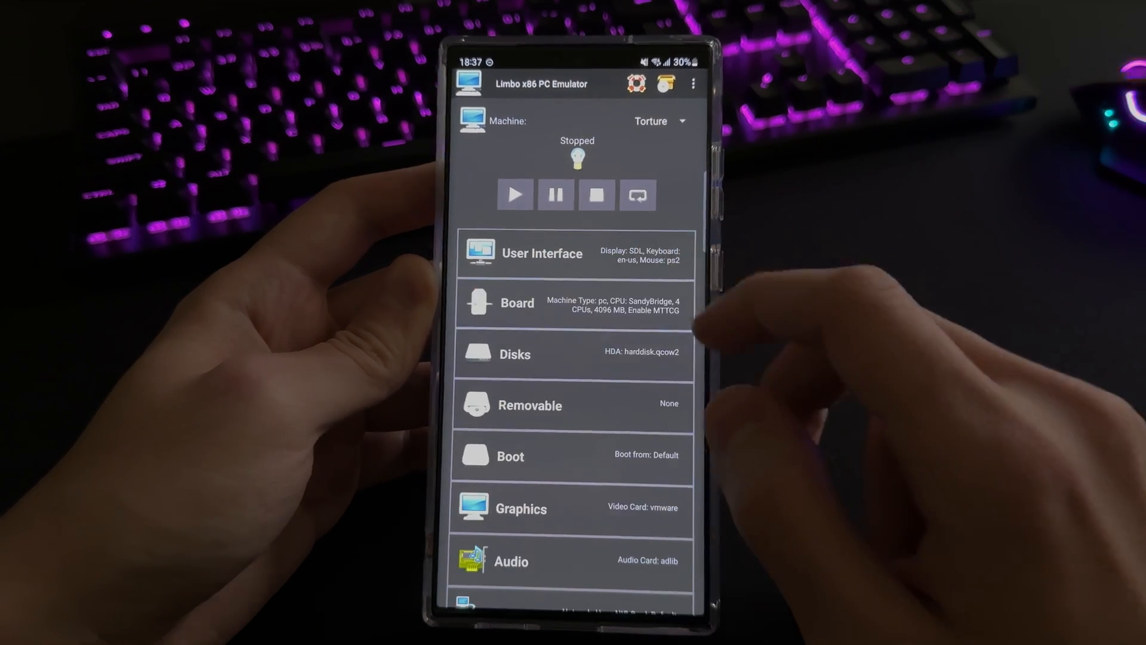
# - Review the user interface and board settings (harddisk.qcow2, 4 CPUs, 4096 MB)
pyautogui.click(542, 253)
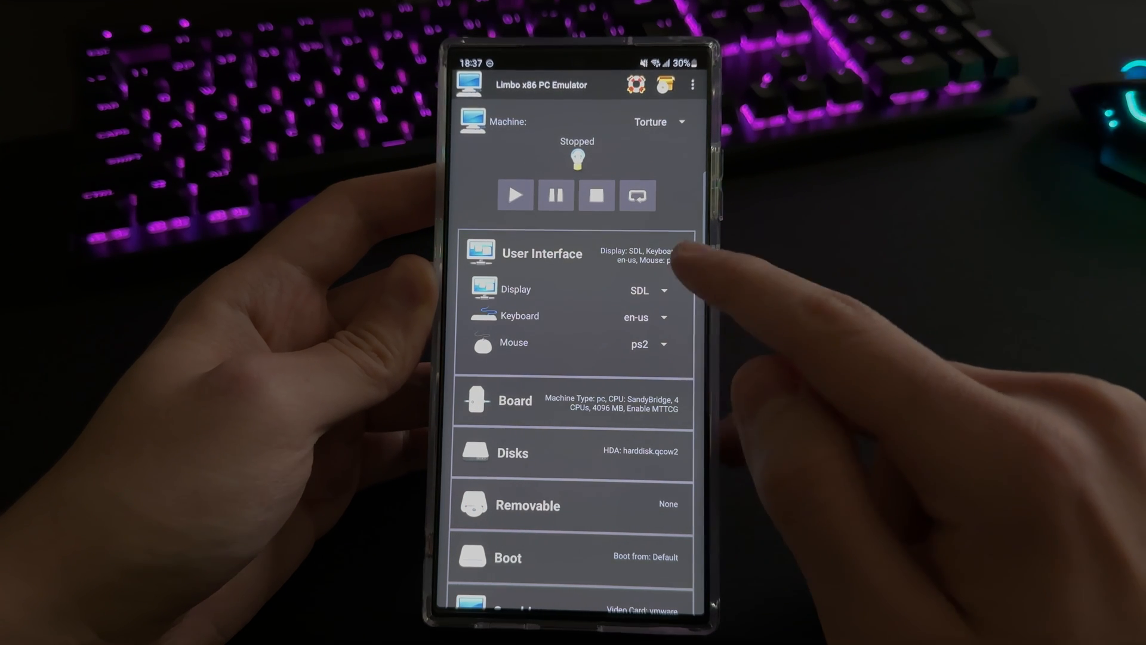
pyautogui.click(542, 253)
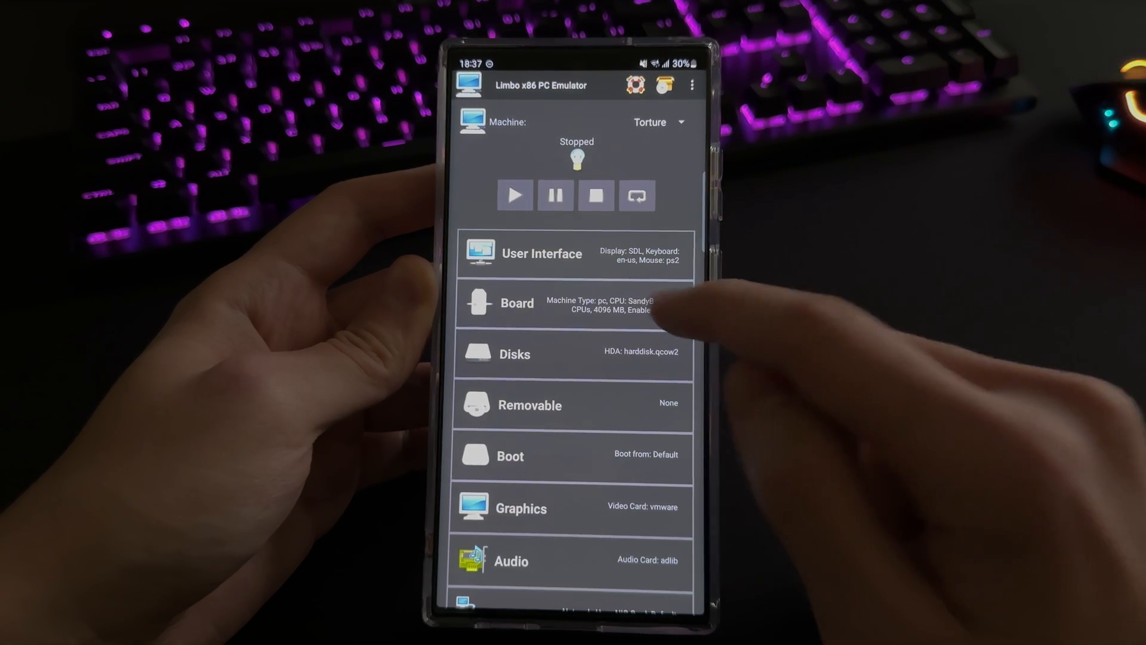
pyautogui.click(515, 302)
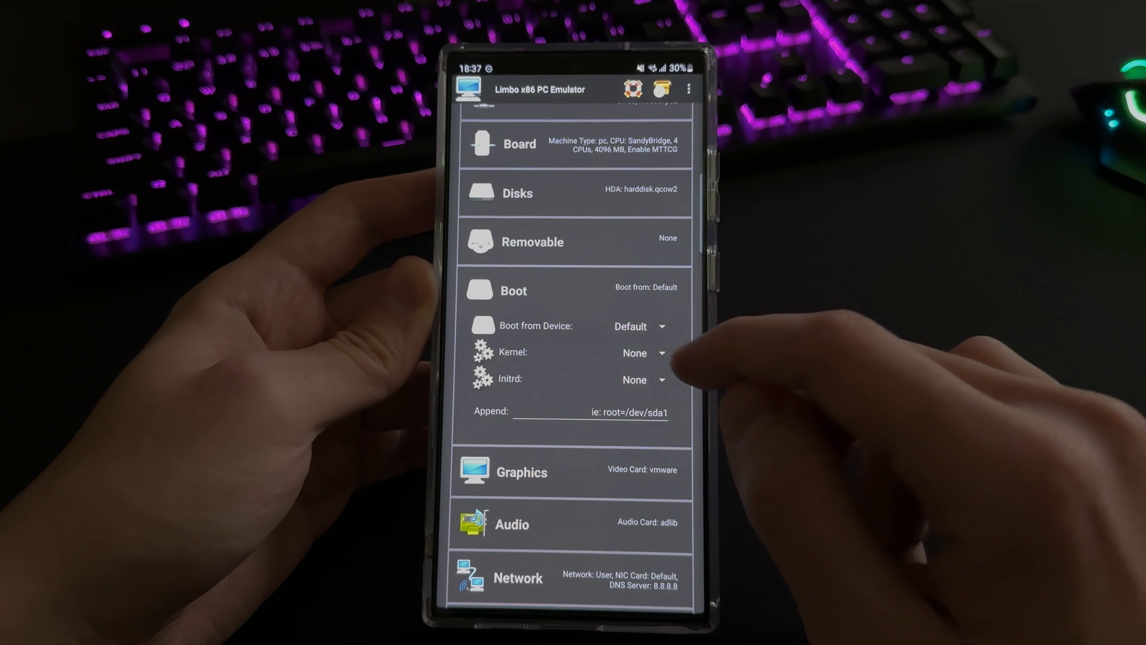
pyautogui.scroll(-3)
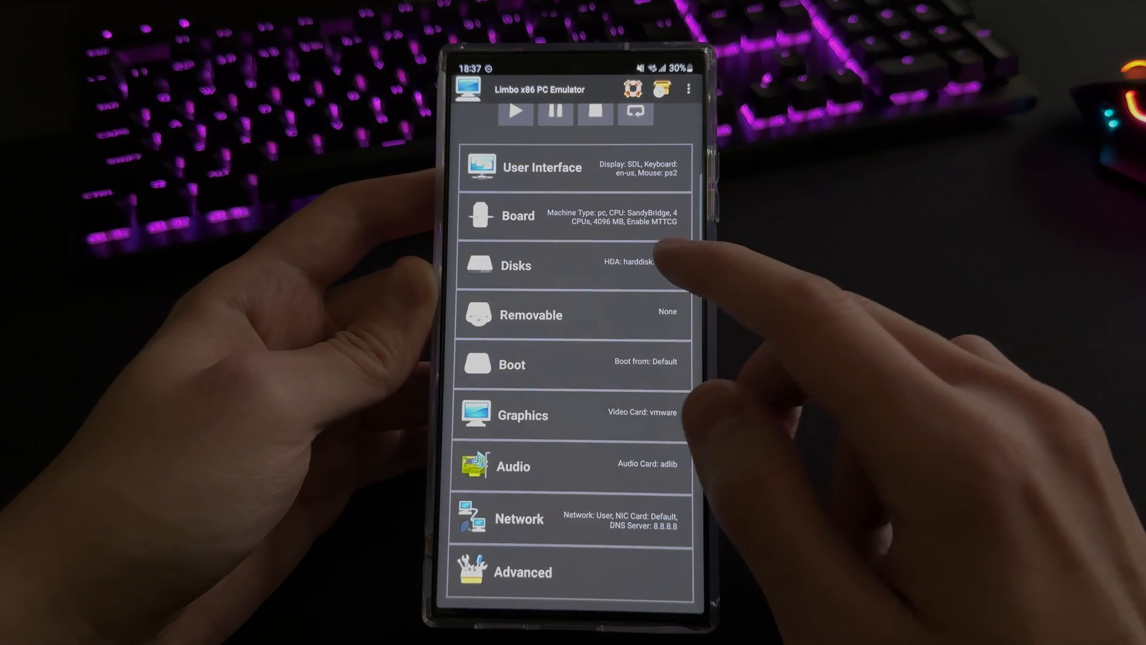
# - Review the graphics and network settings: user networking, default card, DNS 8.8.8.8
pyautogui.click(516, 265)
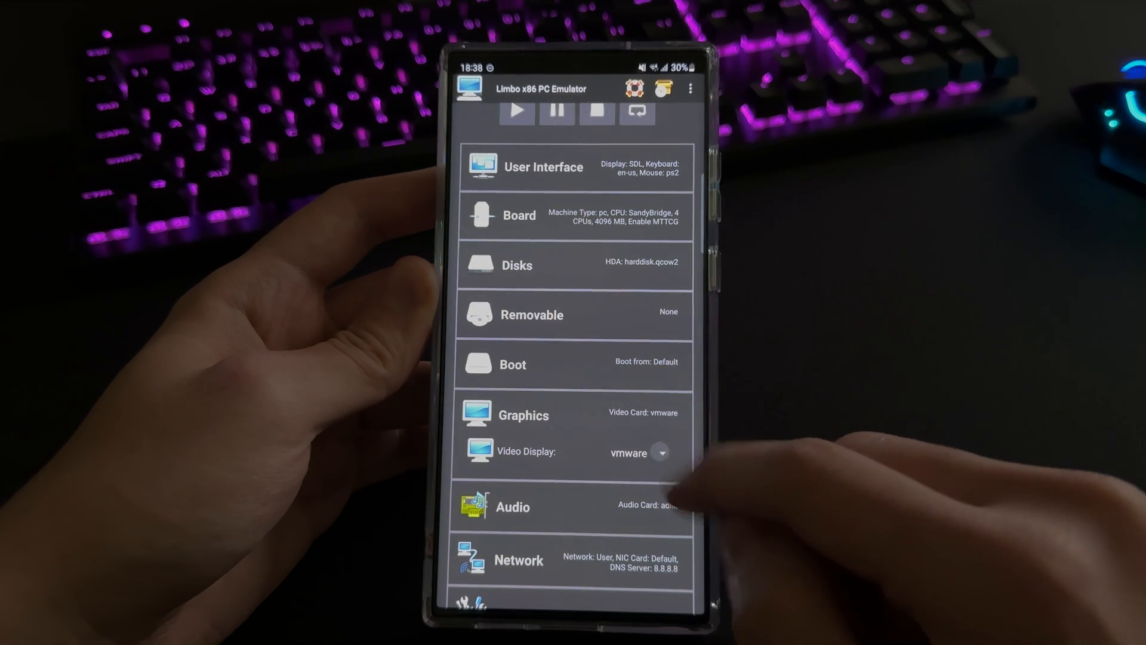
pyautogui.click(659, 453)
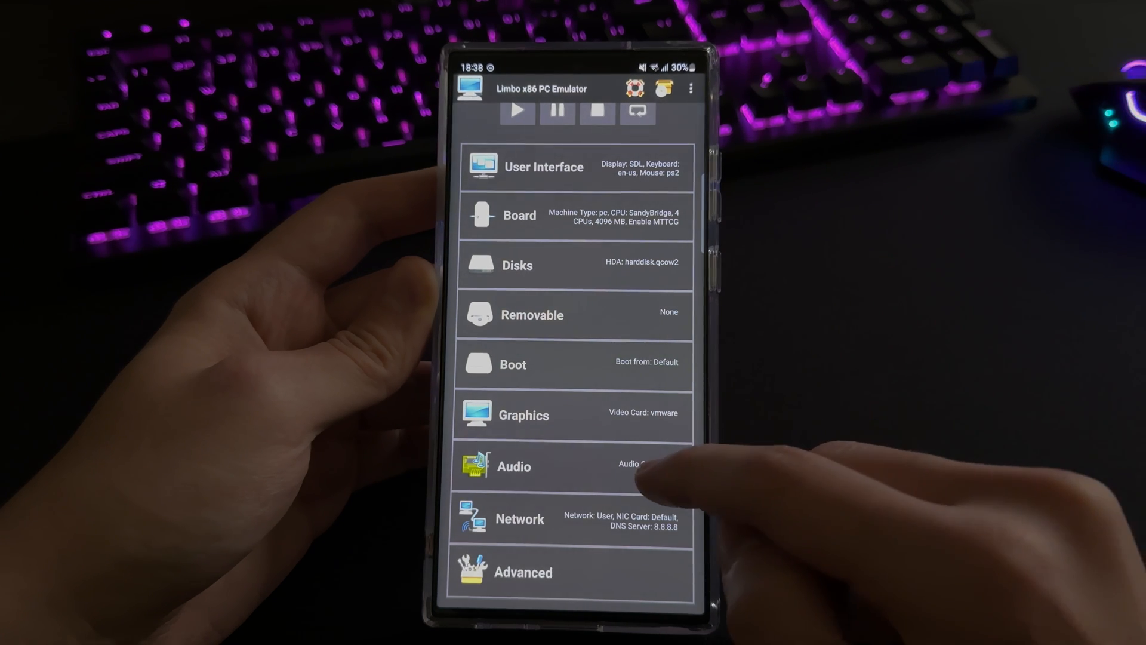
pyautogui.click(513, 467)
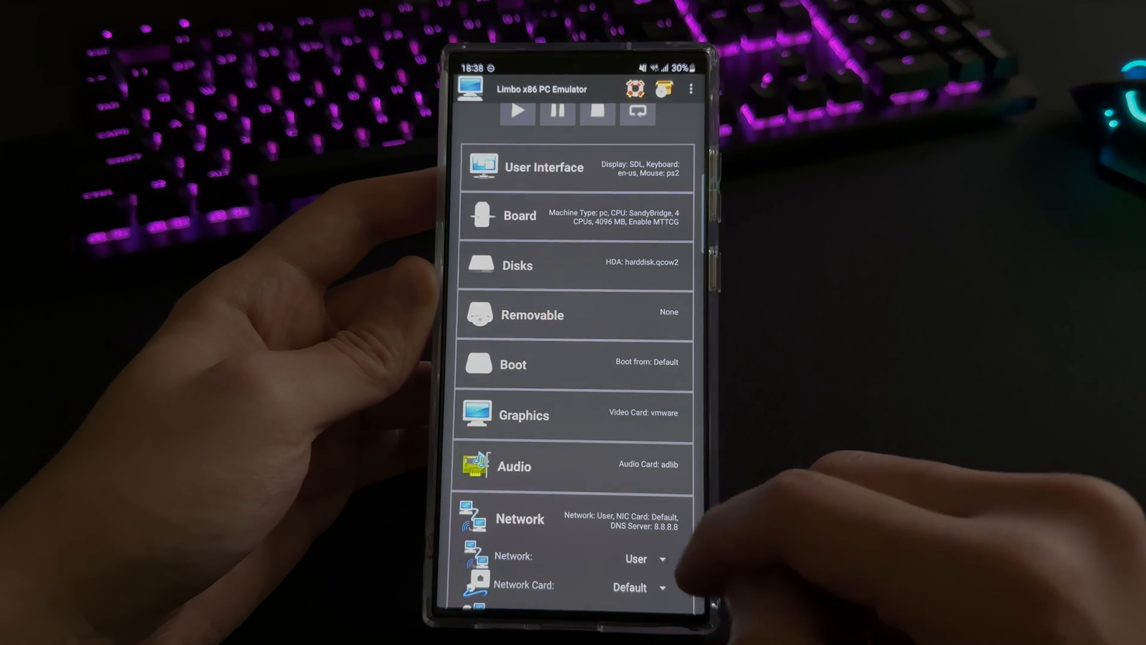
pyautogui.scroll(-3)
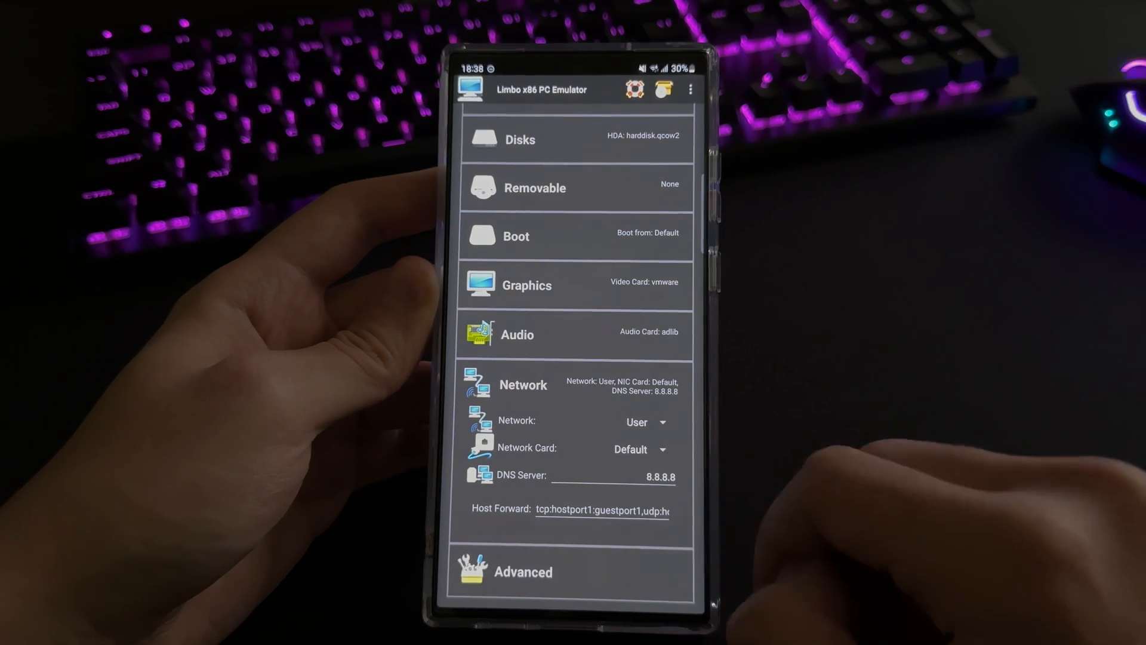
pyautogui.scroll(-3)
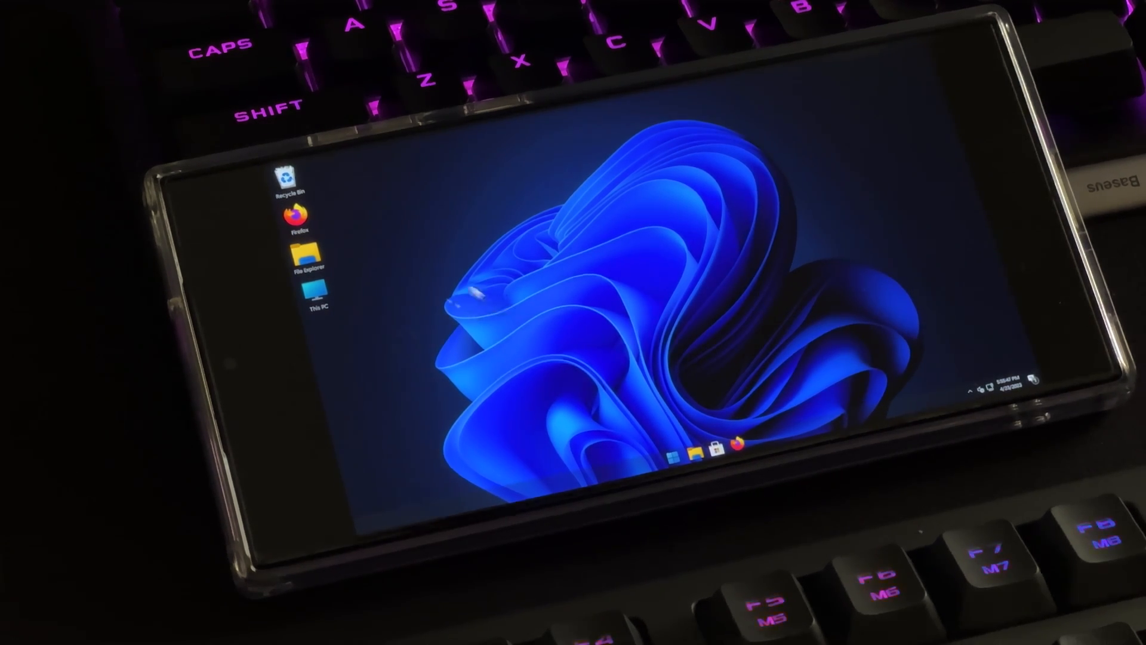
pyautogui.moveTo(355, 274)
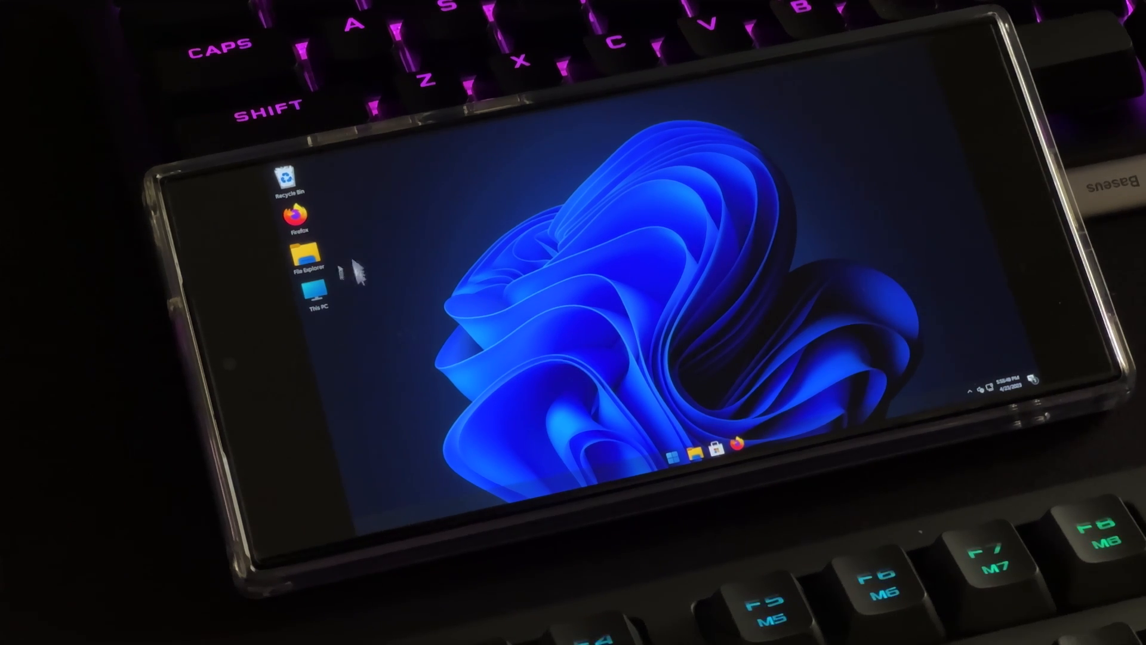
pyautogui.moveTo(644, 285)
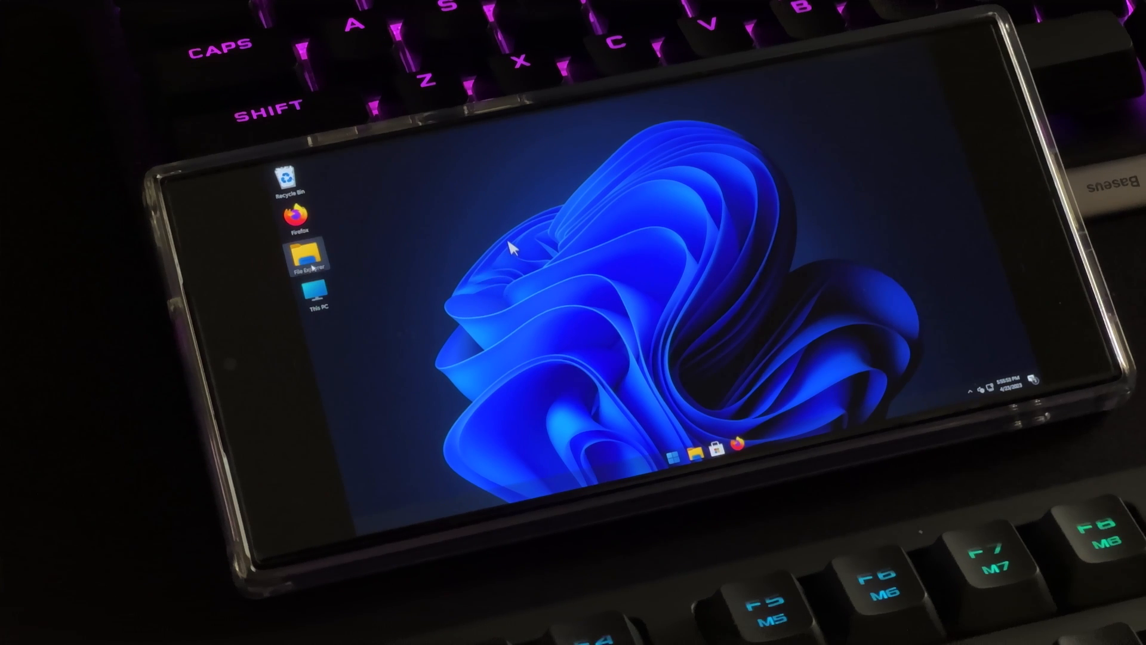
pyautogui.moveTo(304, 255)
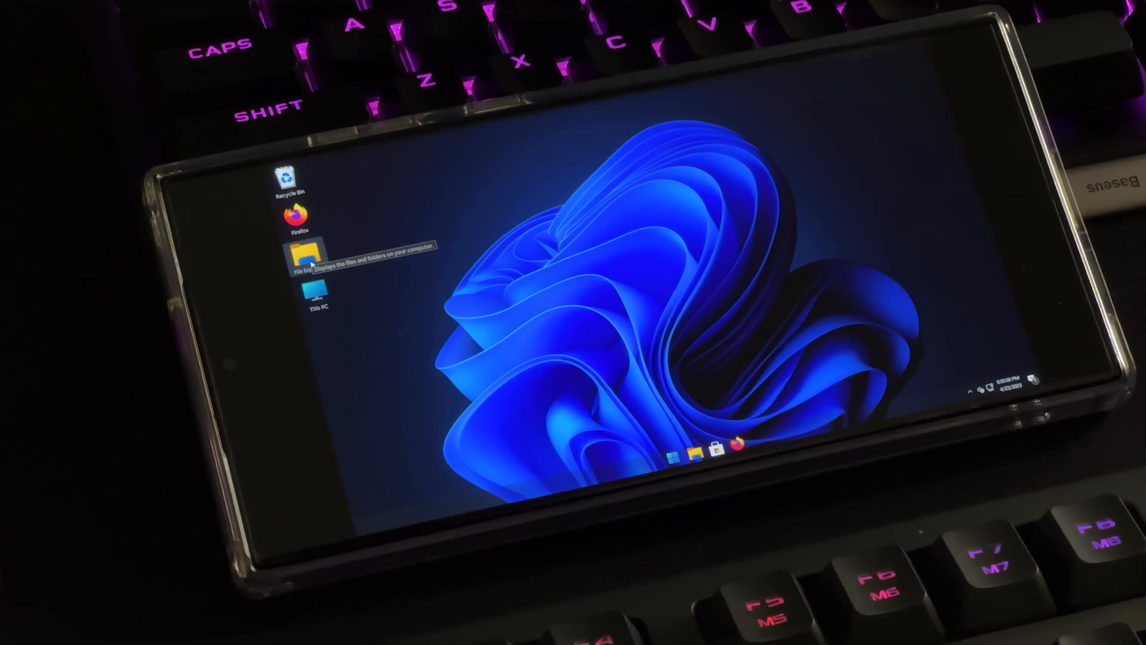
pyautogui.moveTo(741, 234)
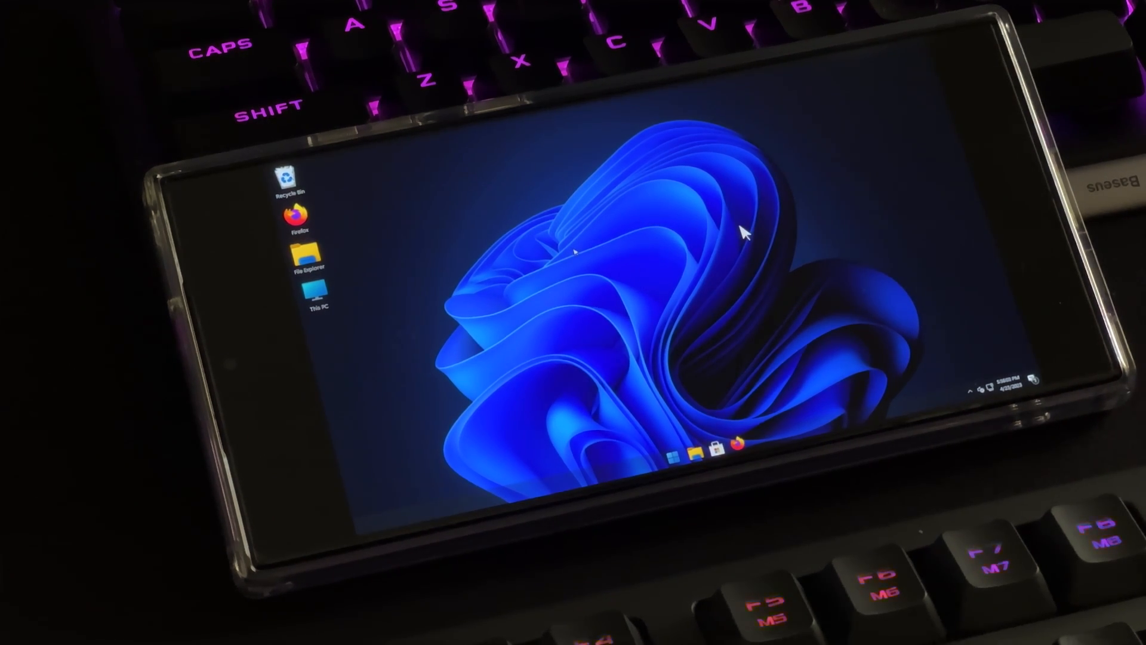
pyautogui.moveTo(575, 252)
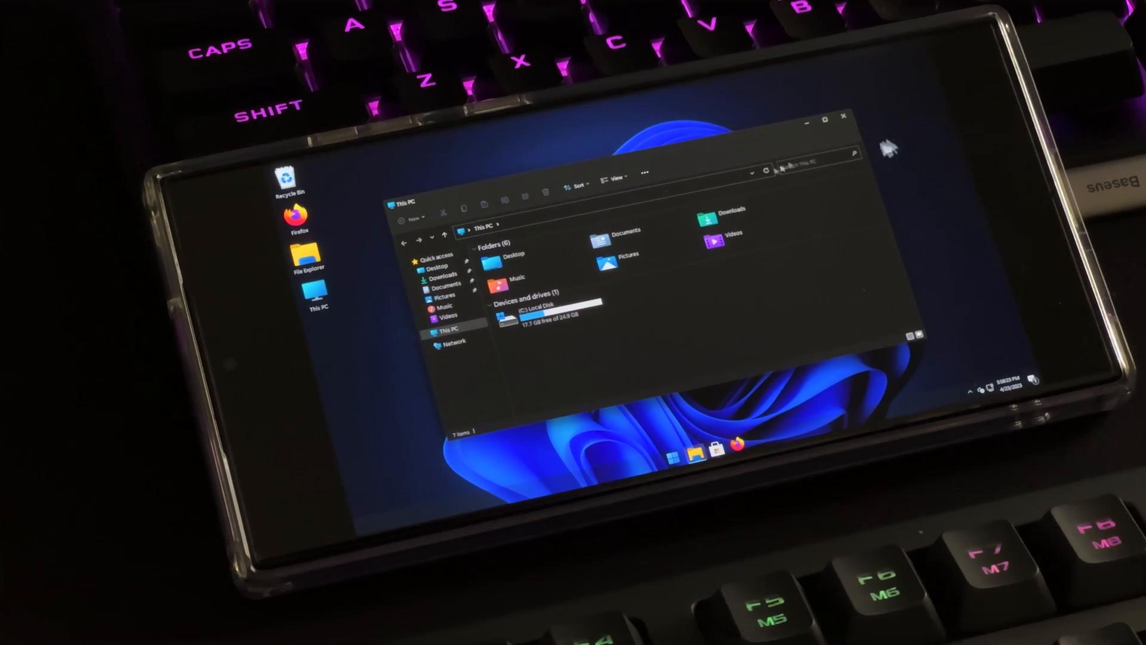
# - Open File Explorer at This PC on the Windows 11 guest desktop
pyautogui.click(845, 119)
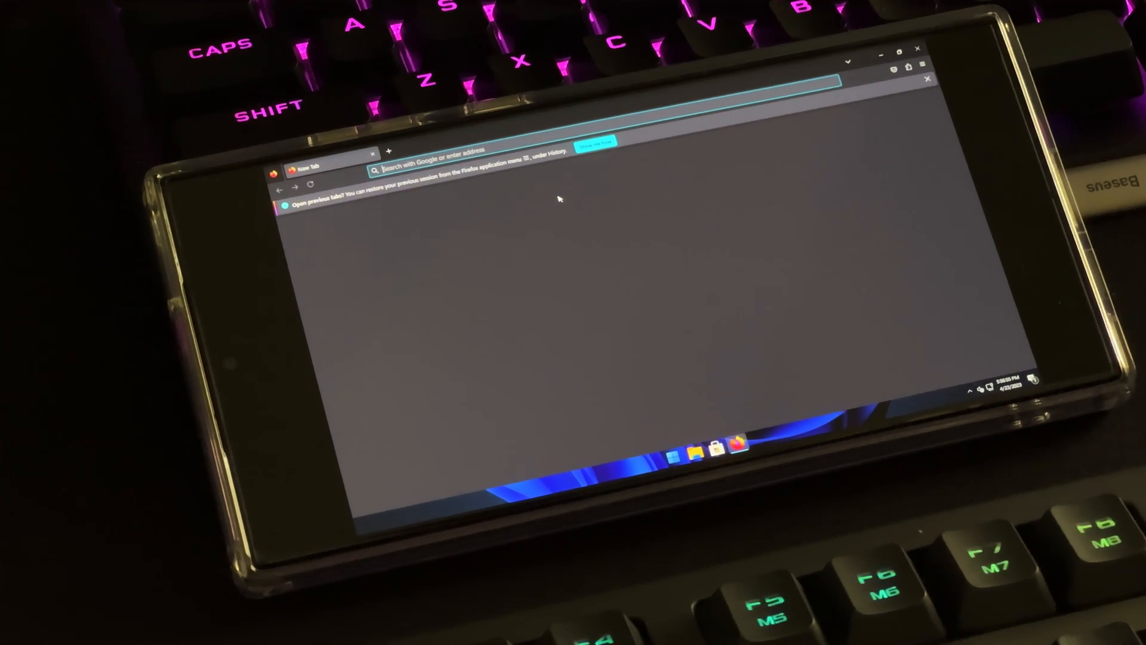
# - Navigate Firefox to the YouTube channel page by entering 'you' in the address bar
pyautogui.write('youtube.com/@verydavid')
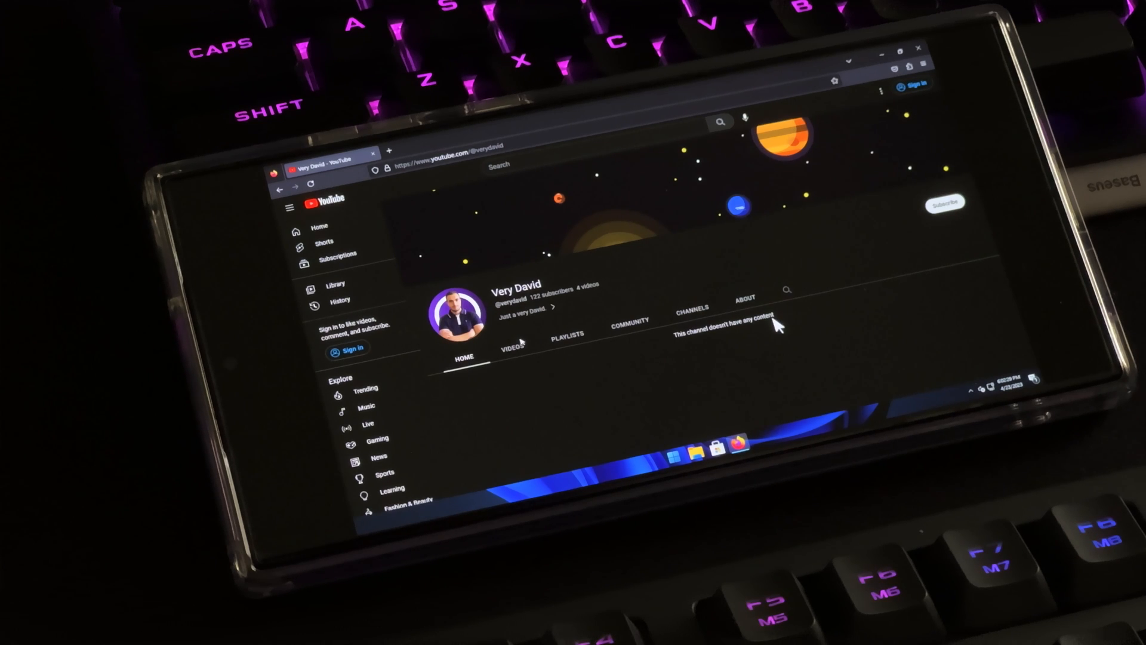
pyautogui.moveTo(764, 340)
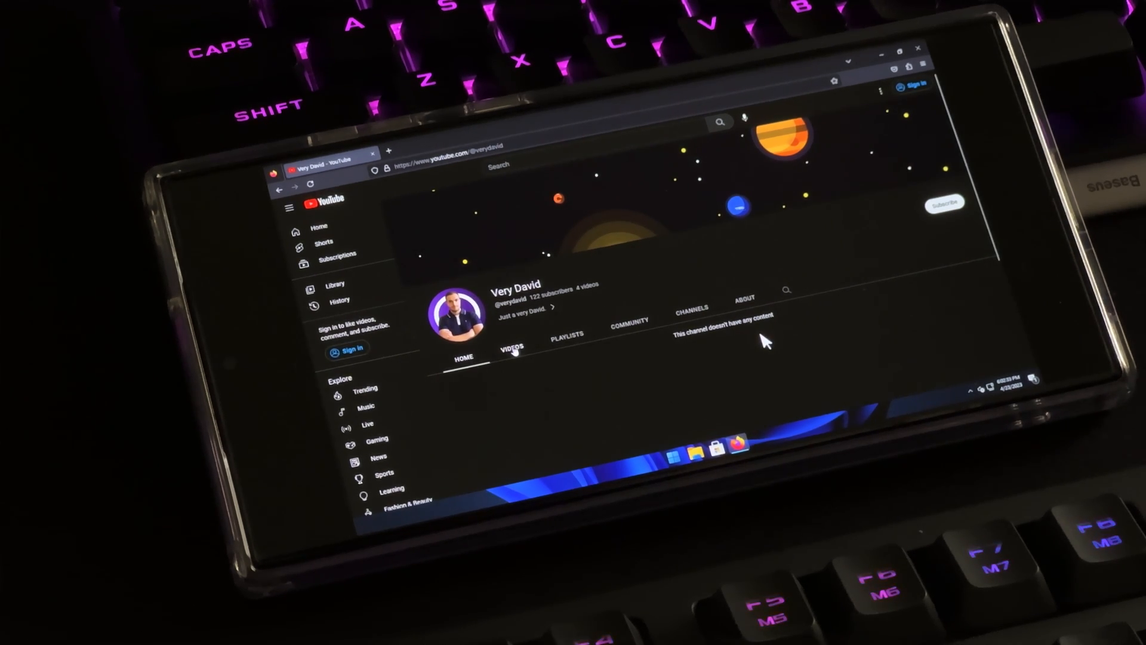
pyautogui.click(514, 348)
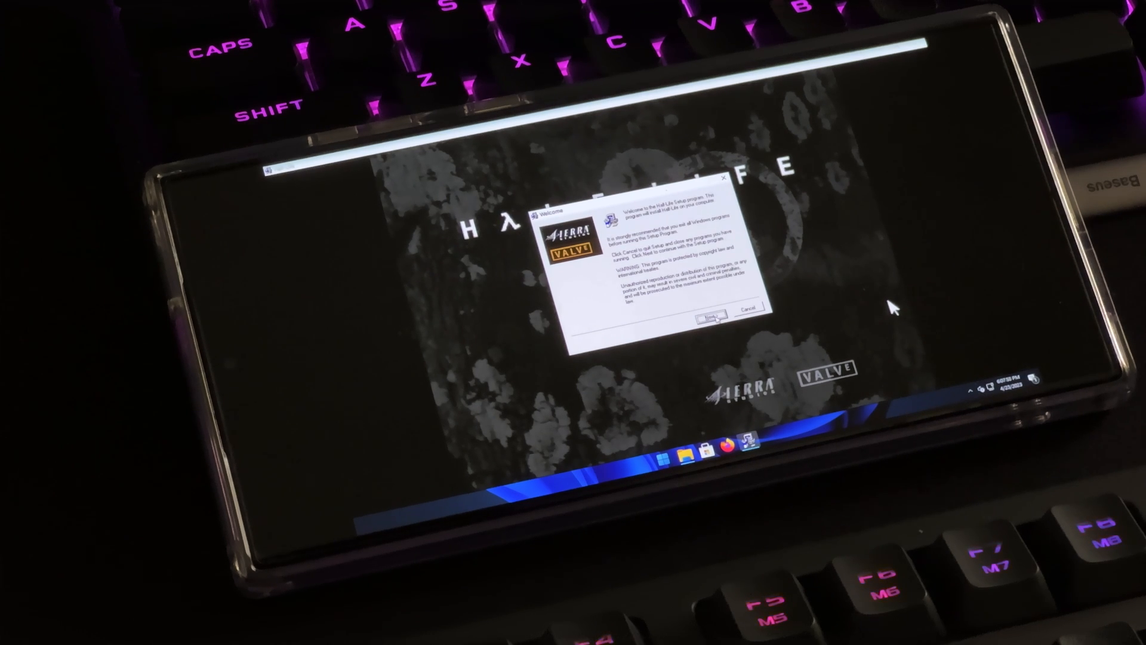
# - Advance past Welcome, agree to the licence and accept the default destination folder
pyautogui.click(710, 315)
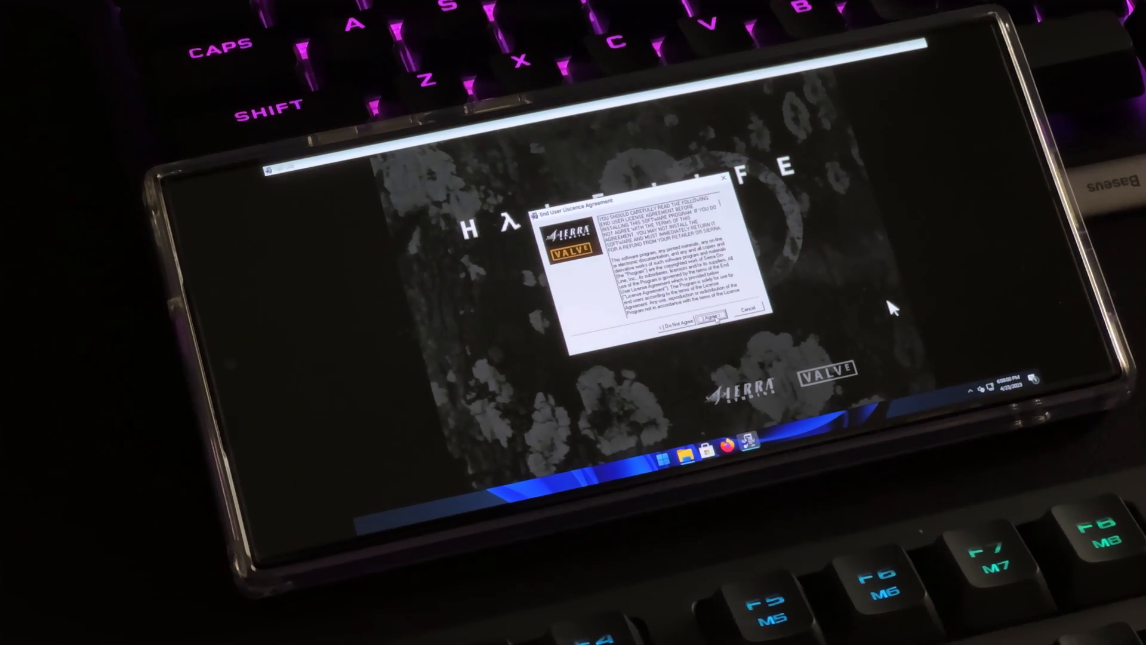
pyautogui.click(712, 315)
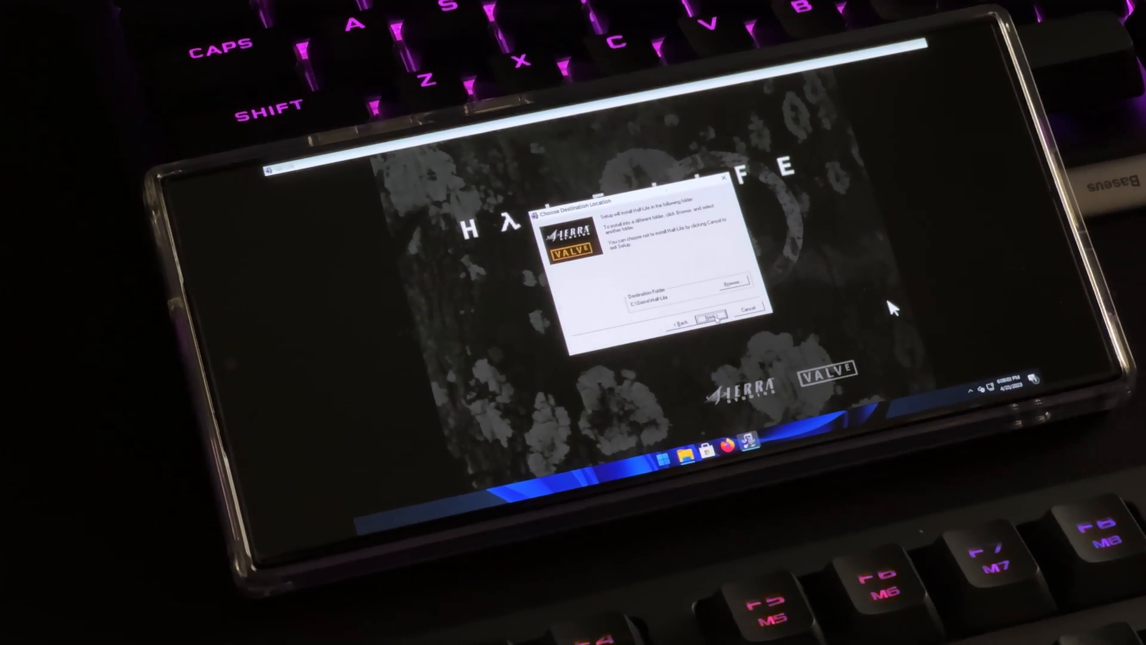
pyautogui.click(709, 314)
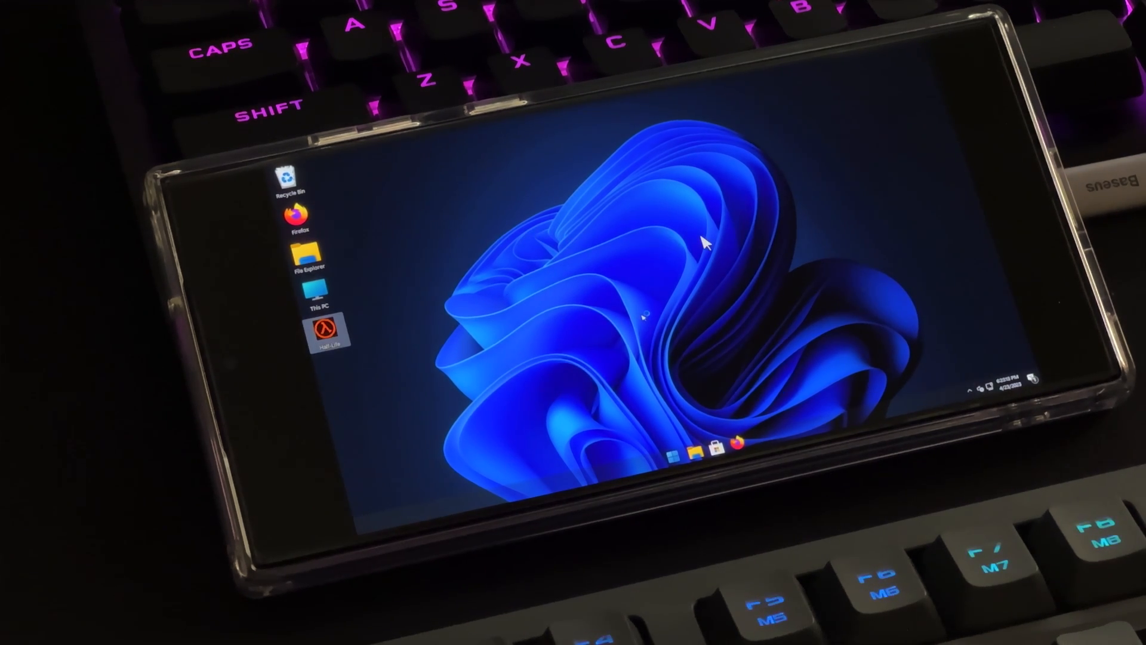
# - Start Half-Life from its new desktop shortcut in the Windows 11 guest
pyautogui.doubleClick(328, 333)
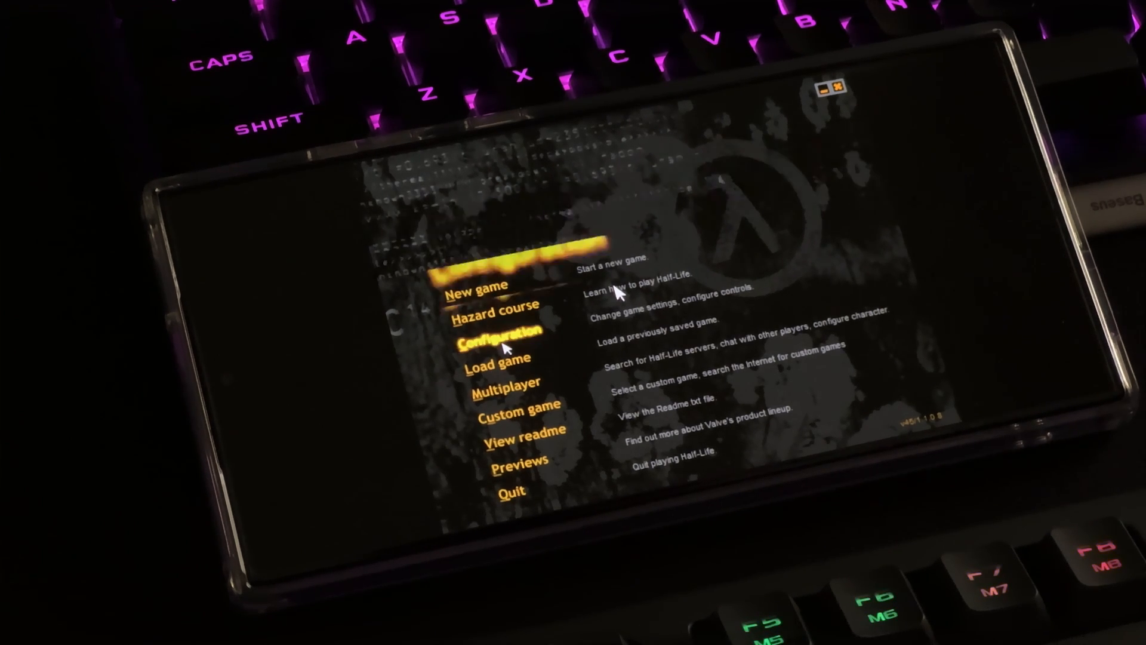
# - Review Configuration > Video > Video options, close them with Done and start a New game
pyautogui.click(502, 334)
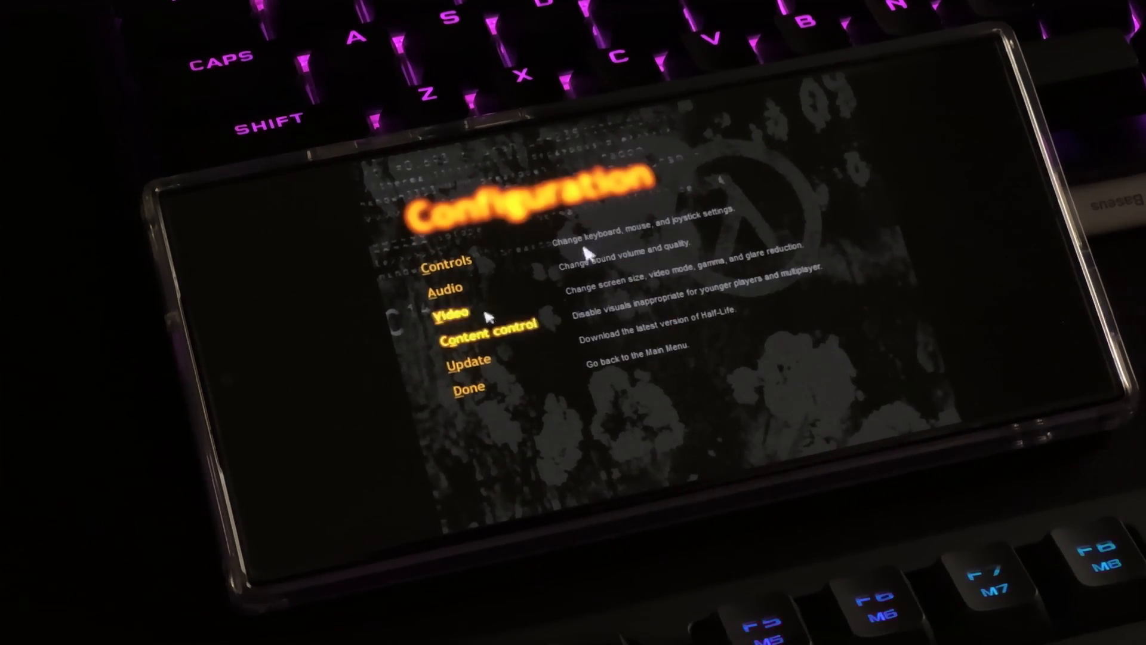
pyautogui.click(453, 314)
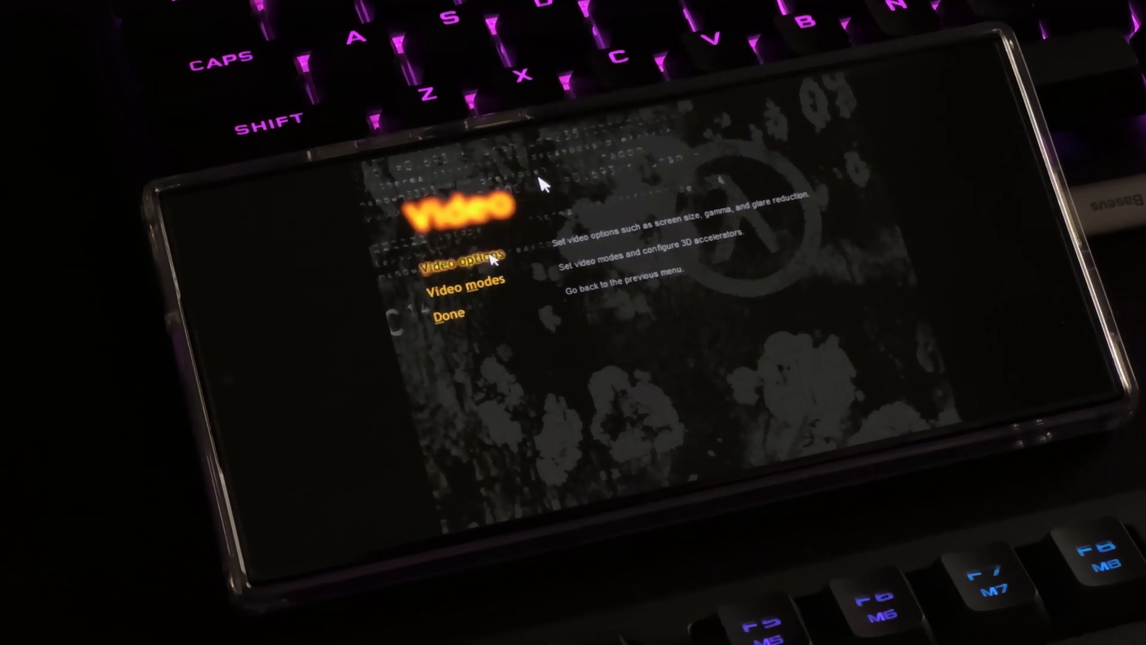
pyautogui.click(474, 262)
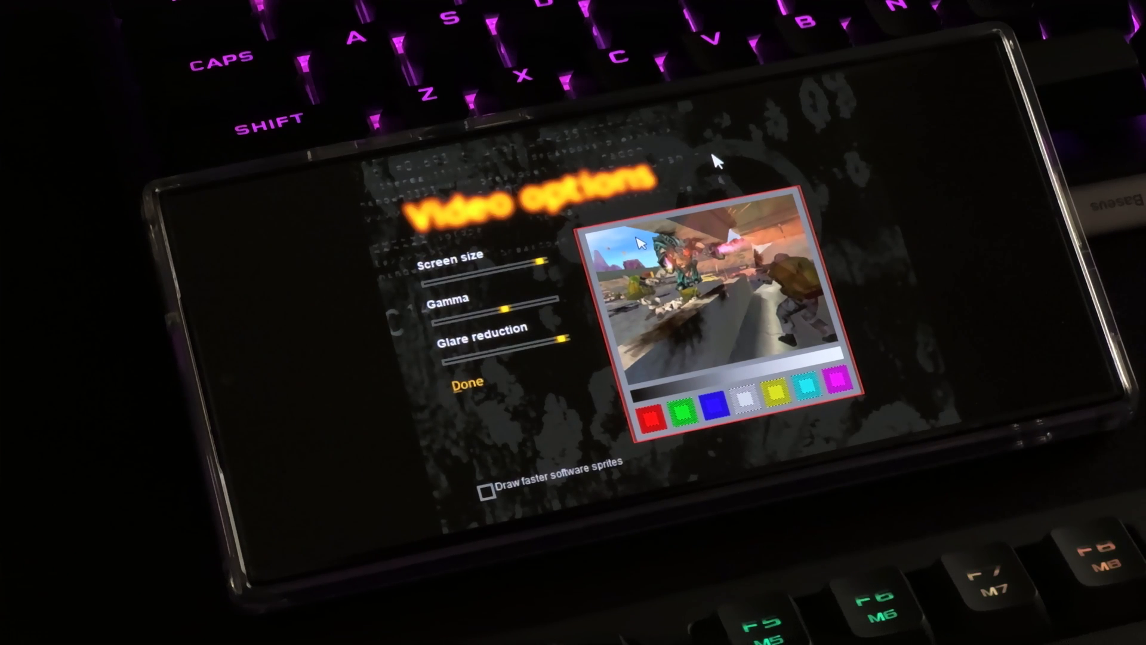
pyautogui.moveTo(495, 388)
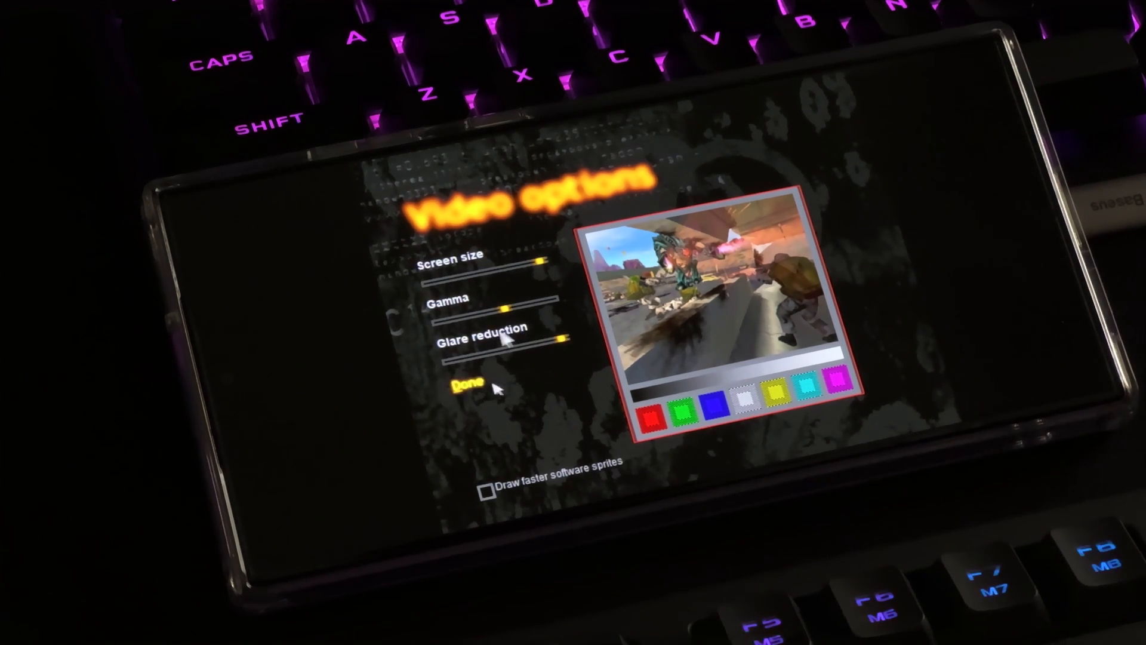
pyautogui.click(465, 382)
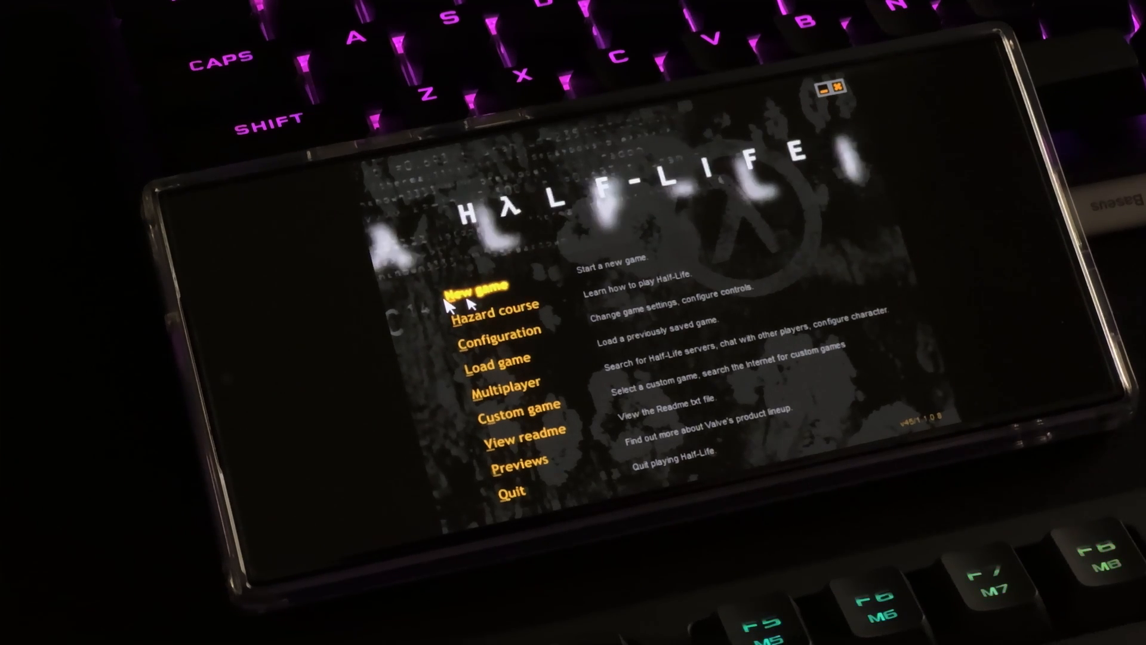
pyautogui.moveTo(496, 309)
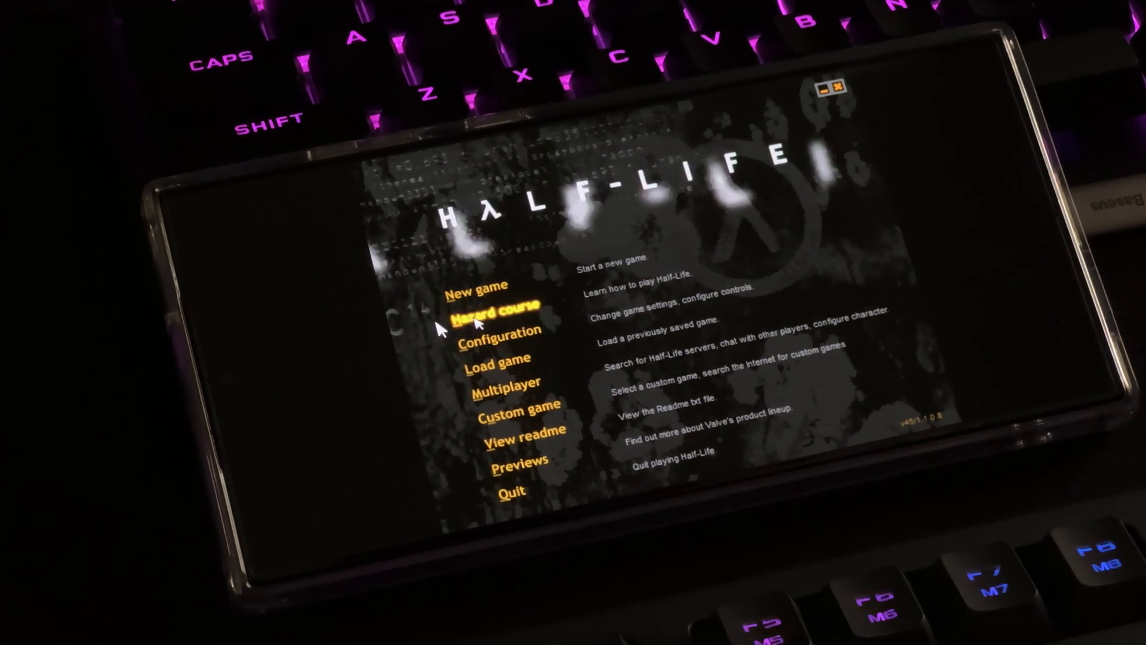
pyautogui.moveTo(478, 289)
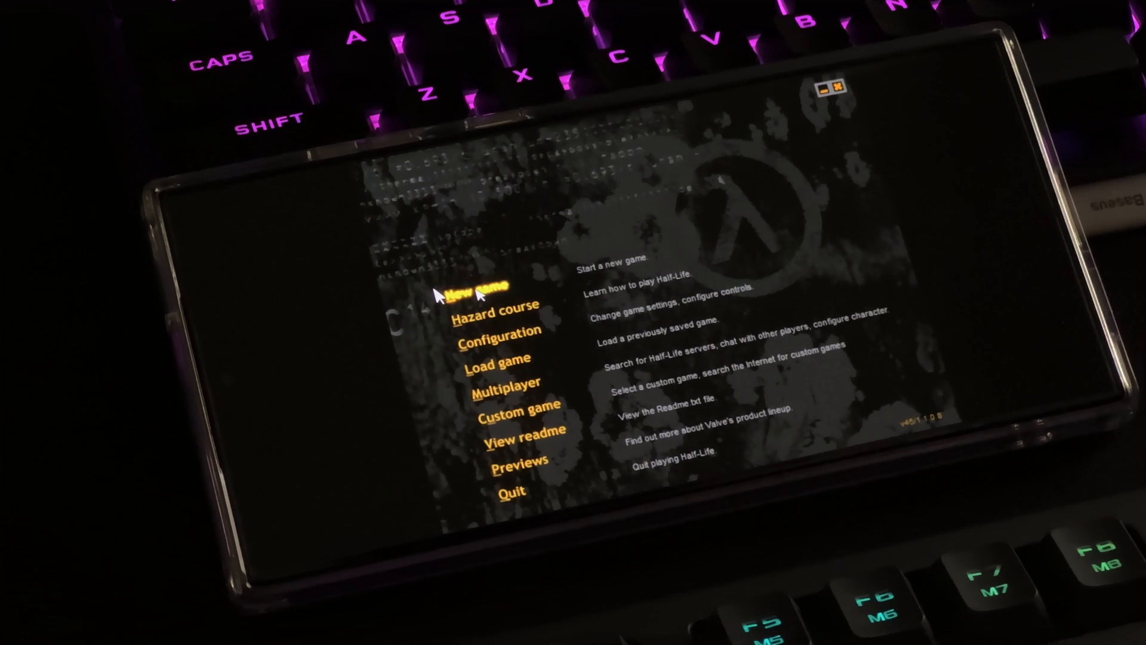
pyautogui.click(474, 288)
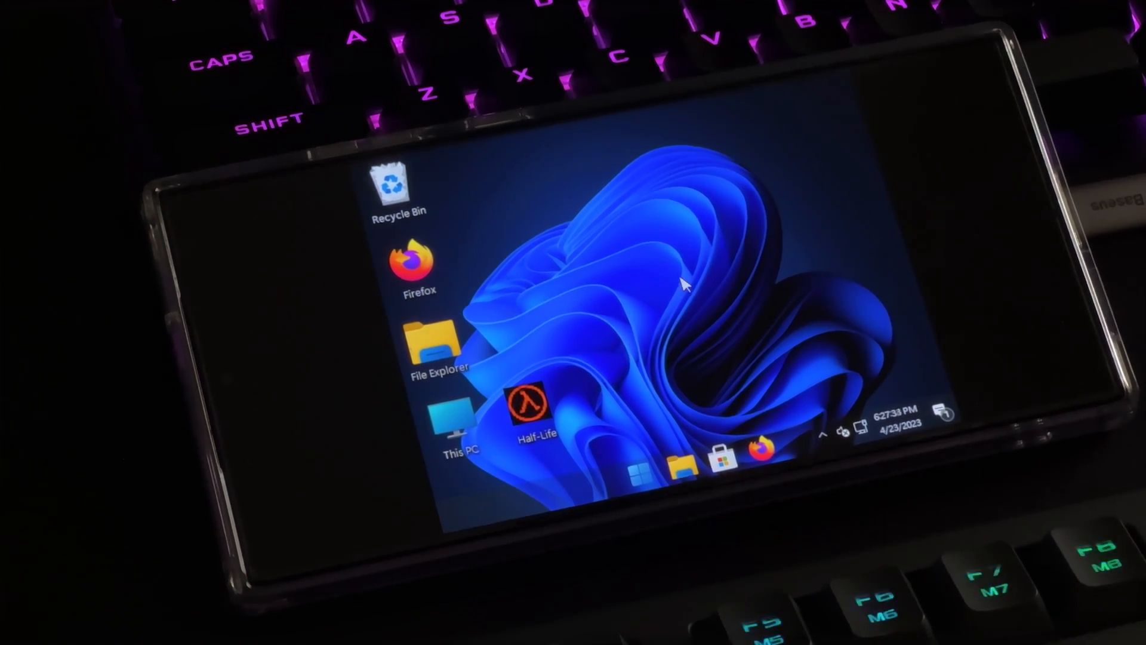
# - Relaunch Half-Life and confirm the Software 640x480 video mode so the game loads
pyautogui.doubleClick(519, 409)
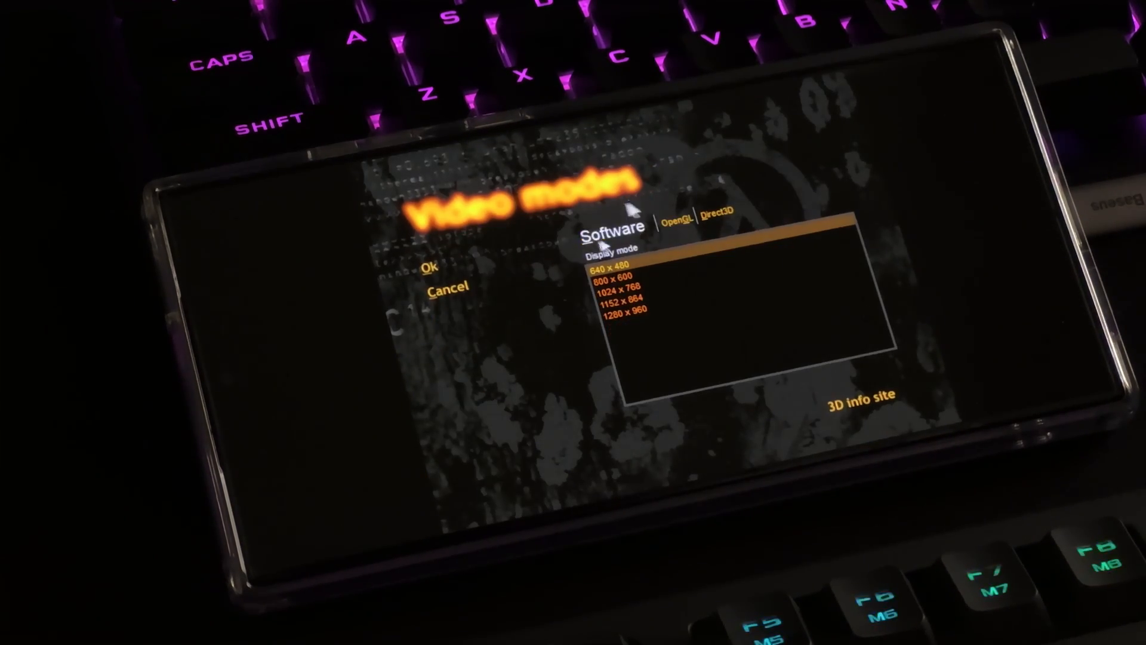
pyautogui.click(438, 259)
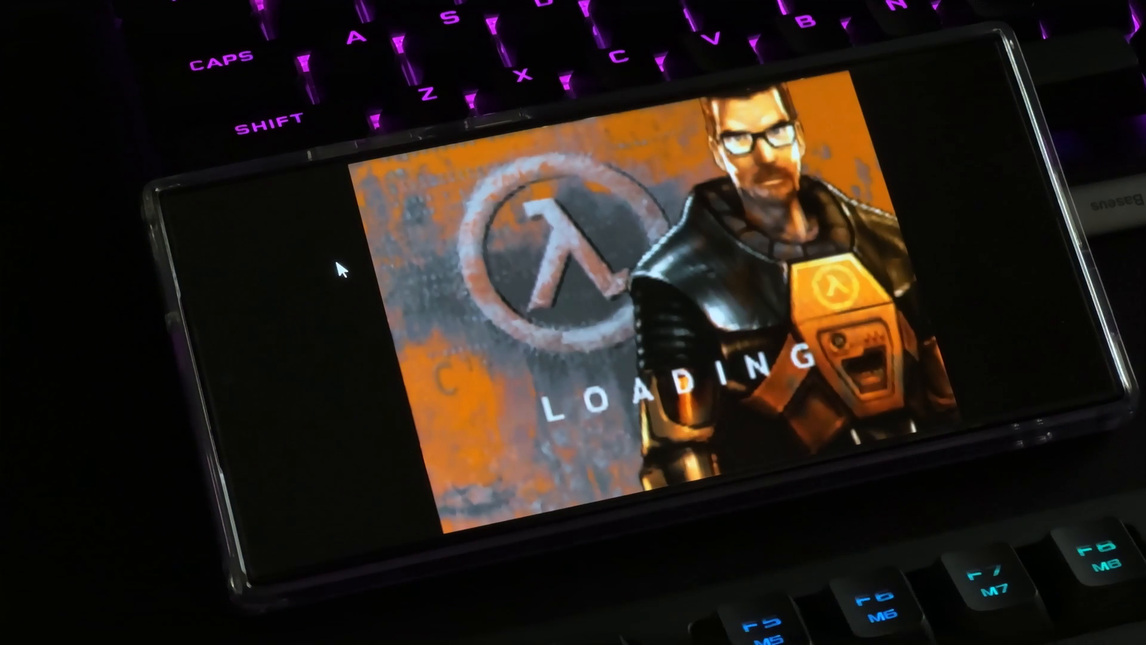